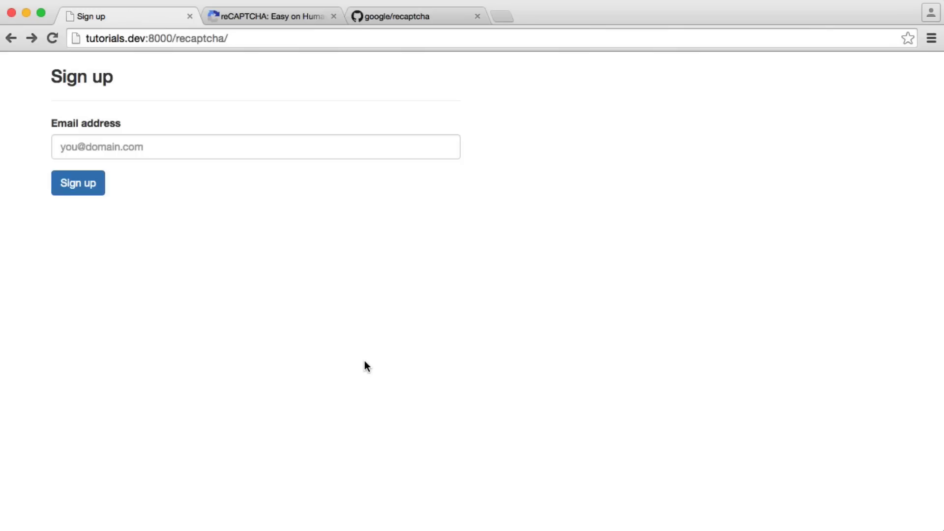
pyautogui.moveTo(419, 85)
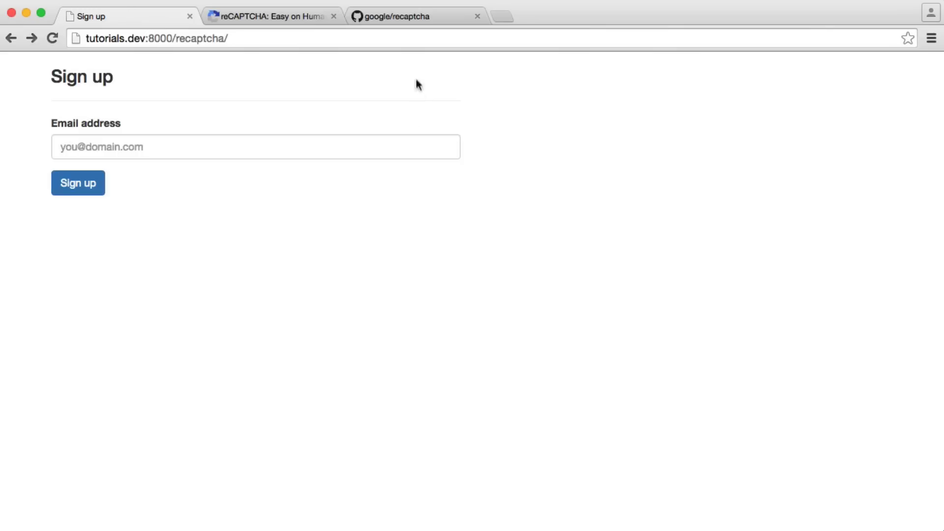
# Switch Chrome to the reCAPTCHA admin page for the local.app site
pyautogui.click(399, 17)
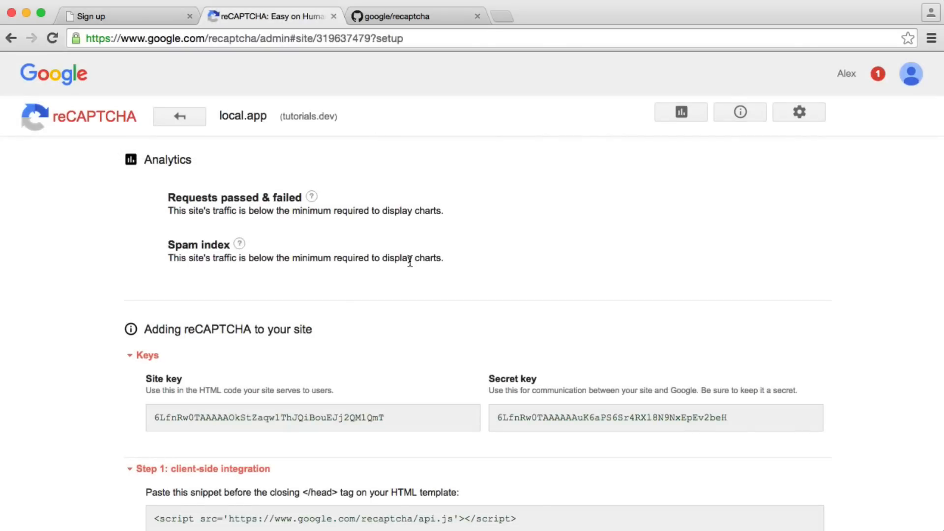
# Scroll to the site/secret keys and the client-side integration snippets
pyautogui.scroll(-3)
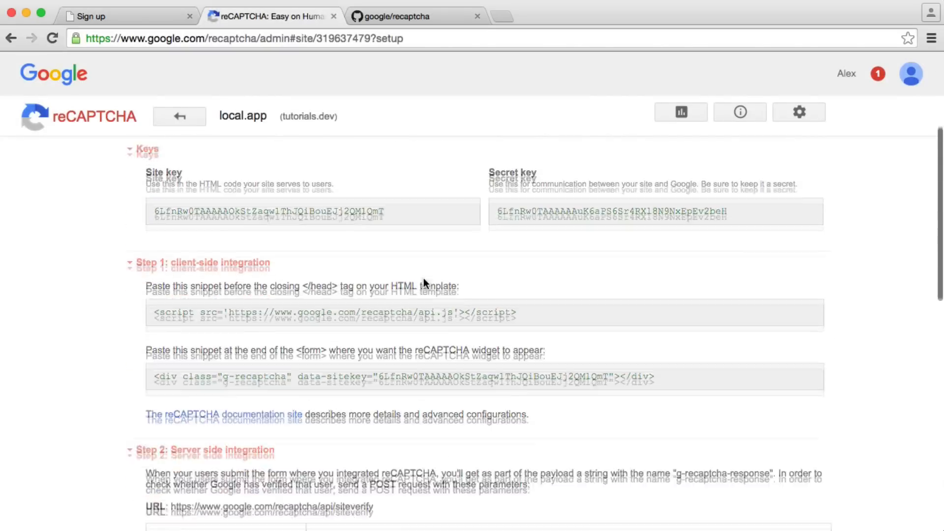
pyautogui.scroll(-3)
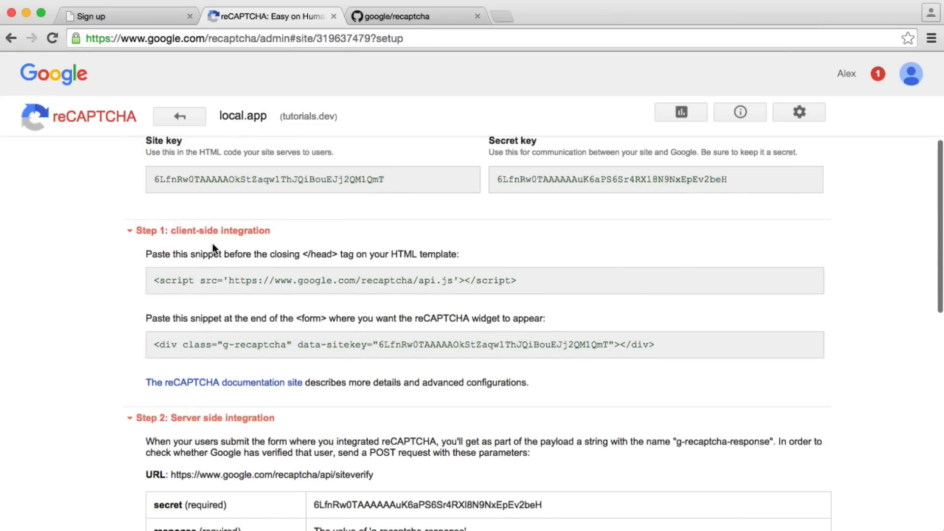
pyautogui.moveTo(186, 312)
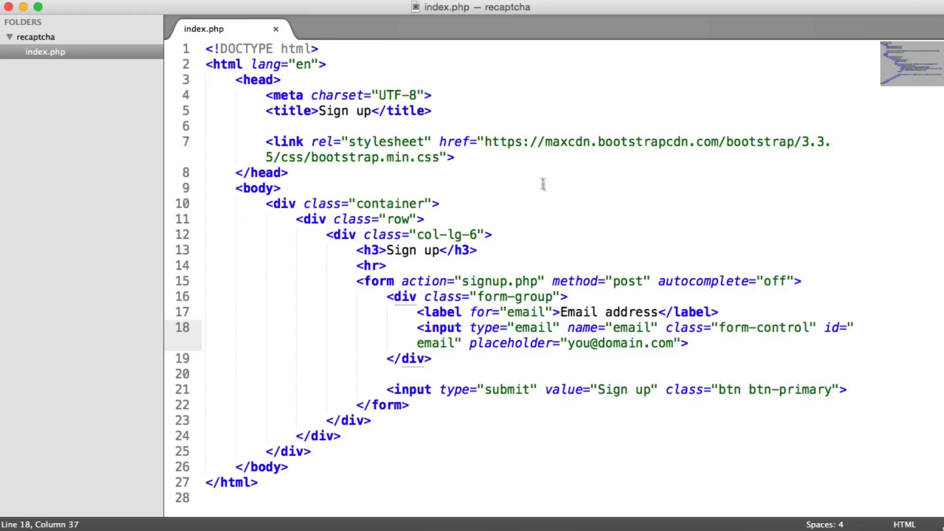
pyautogui.moveTo(506, 368)
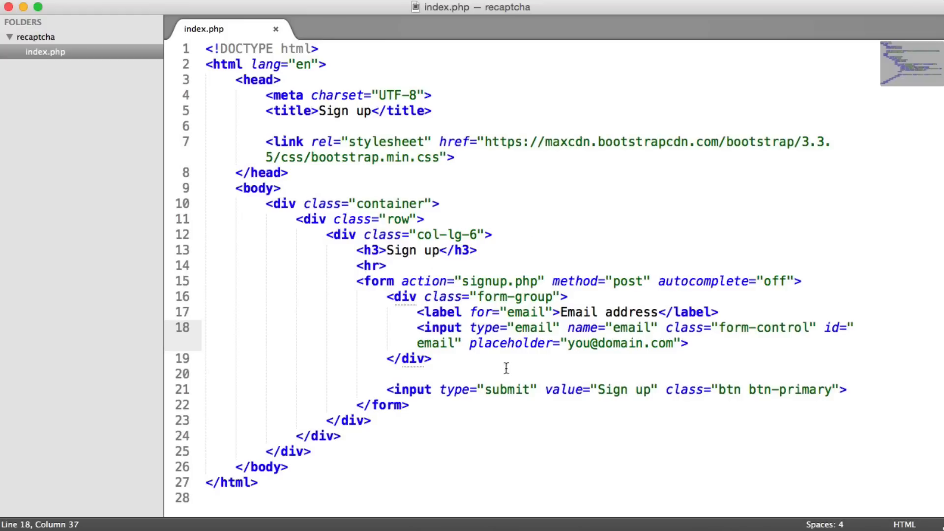
pyautogui.moveTo(42, 84)
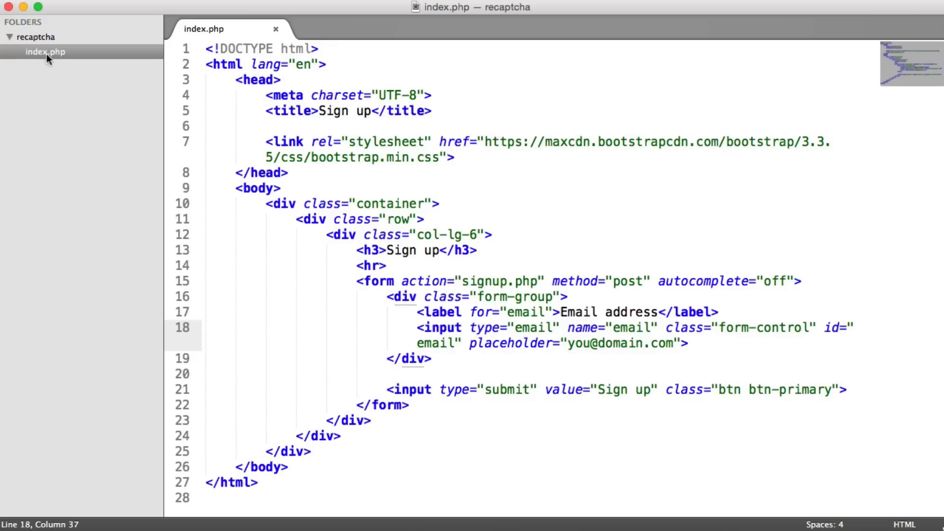
pyautogui.moveTo(372, 185)
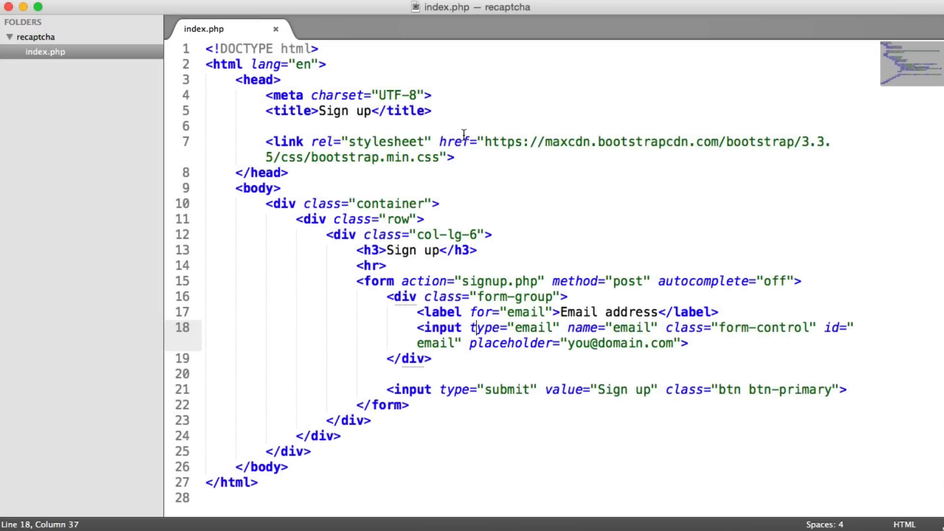
pyautogui.moveTo(476, 187)
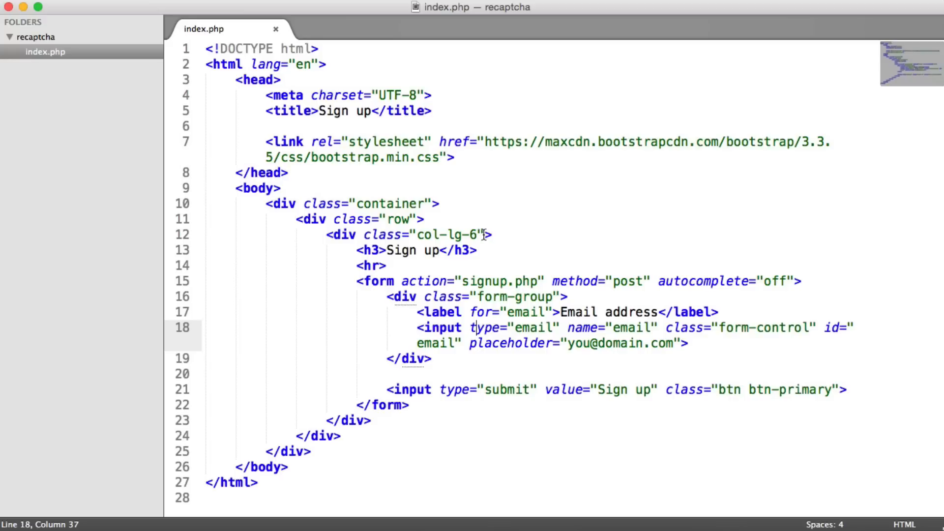
pyautogui.moveTo(332, 457)
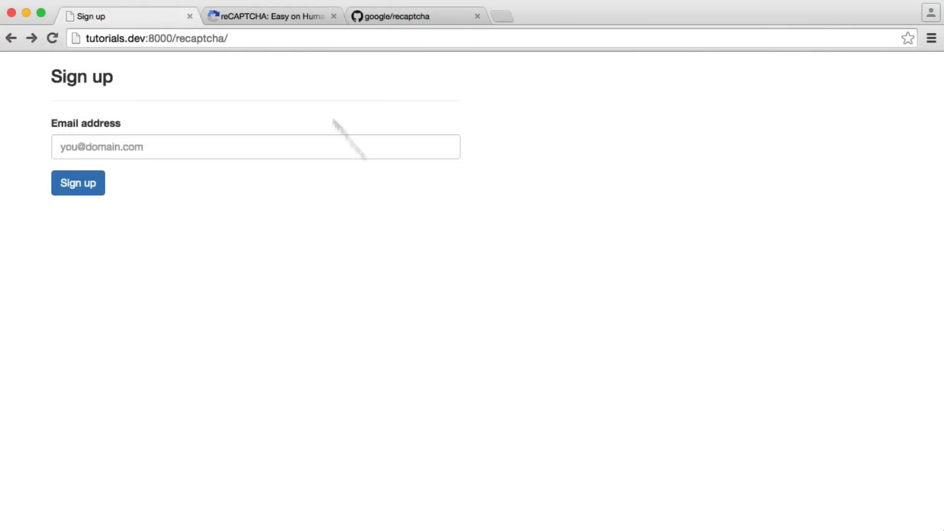
# Return to index.php to add the g-recaptcha div with the site key above the submit input
pyautogui.click(272, 17)
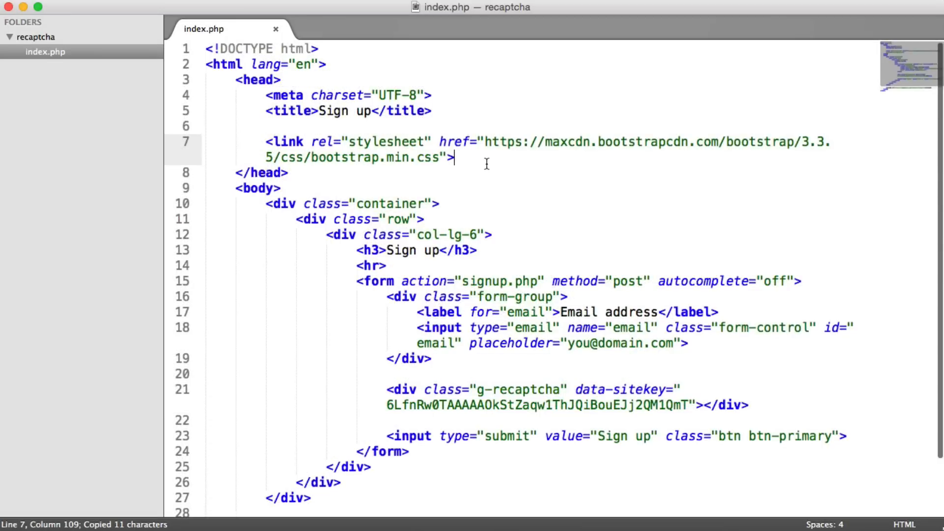
# Add a head style block giving .g-recaptcha a 10px bottom margin
pyautogui.write('<style>')
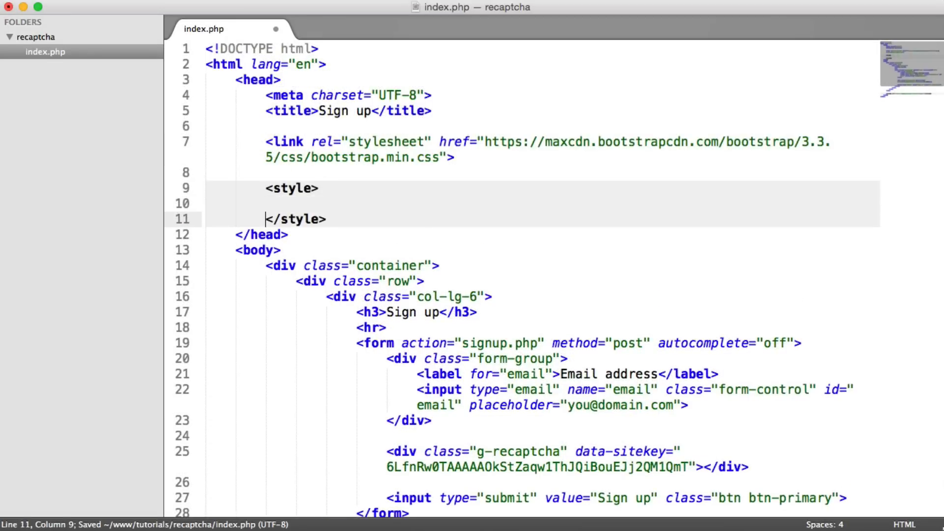
pyautogui.write('.g-recaptcha {')
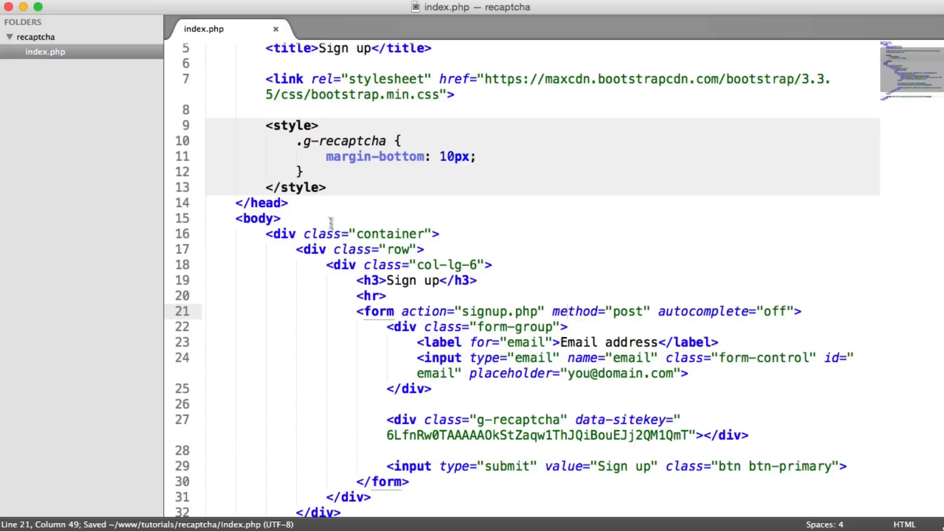
pyautogui.moveTo(533, 323)
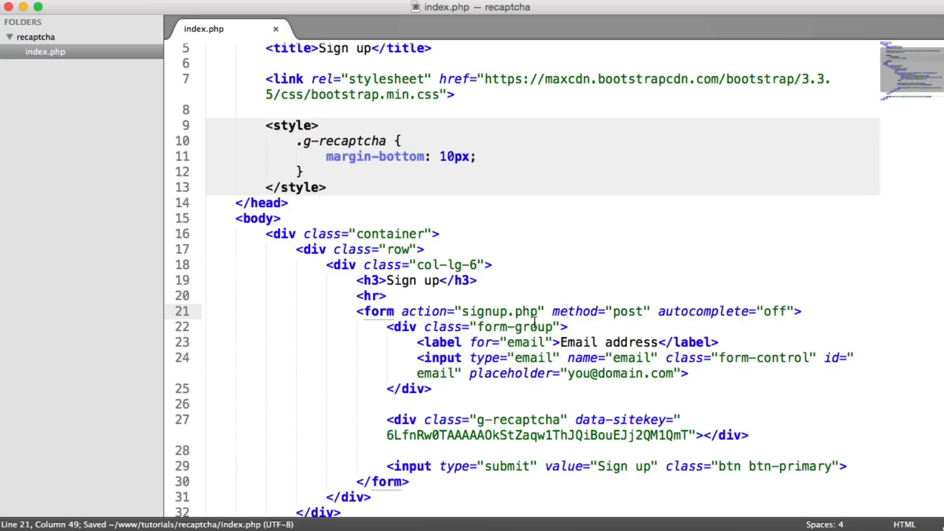
# Create signup.php in the recaptcha folder containing <?php var_dump($_POST);
pyautogui.rightClick(36, 37)
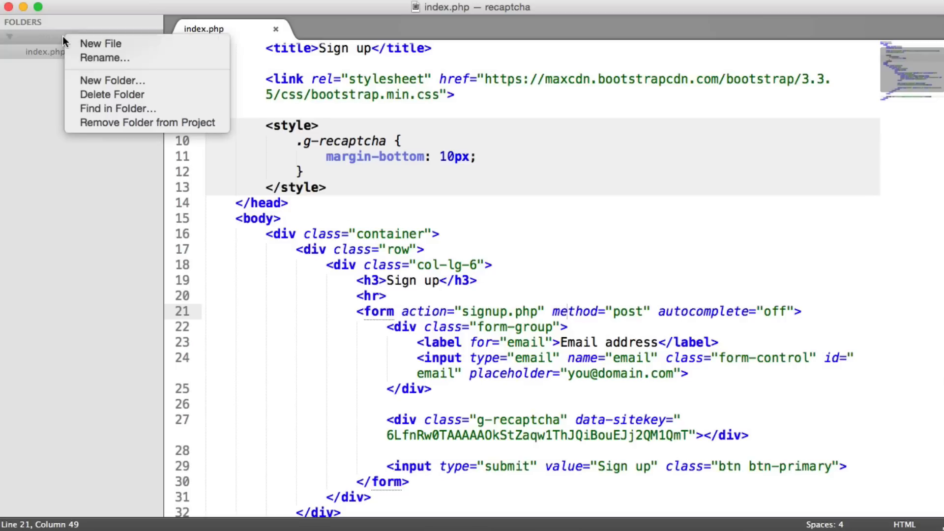
pyautogui.click(100, 43)
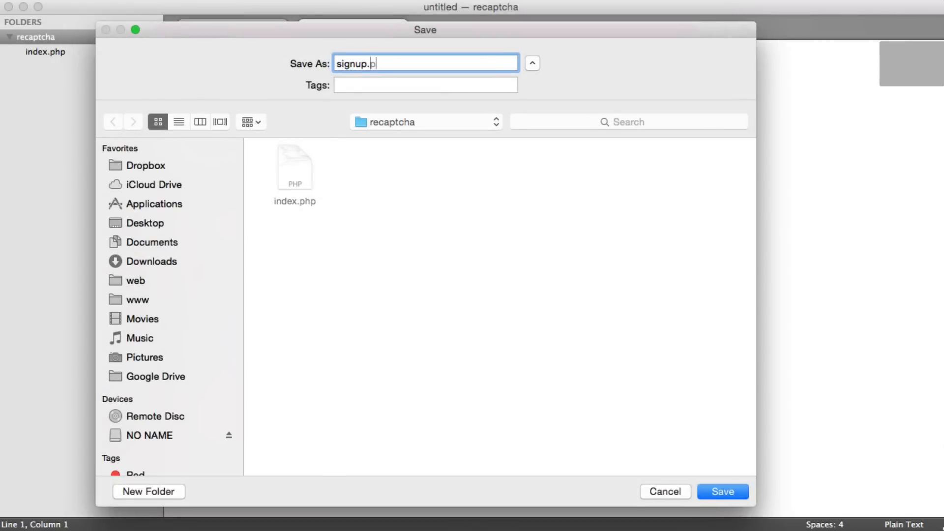
pyautogui.click(722, 492)
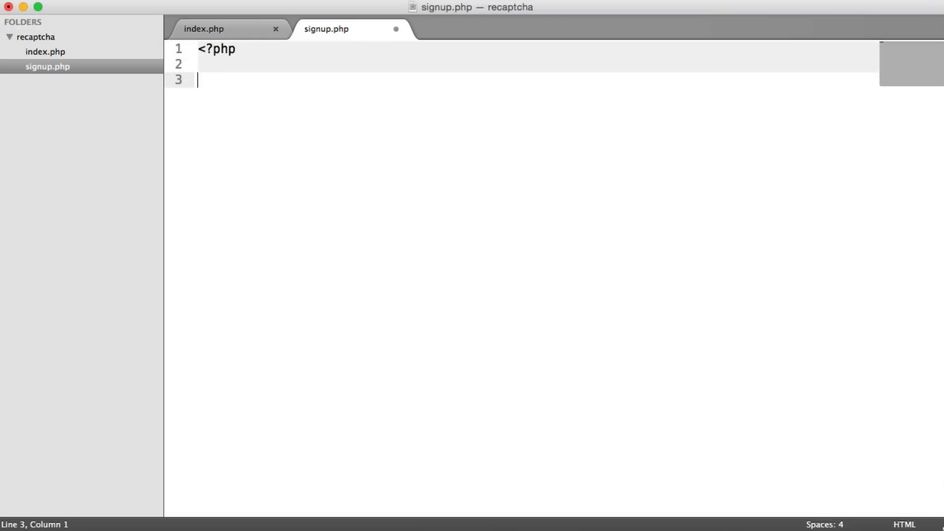
pyautogui.write('va')
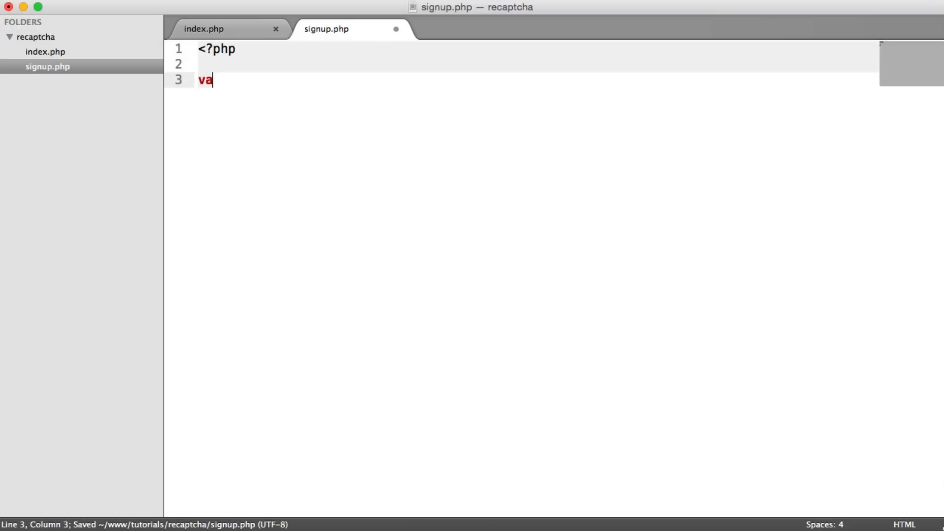
pyautogui.write('r_dump();')
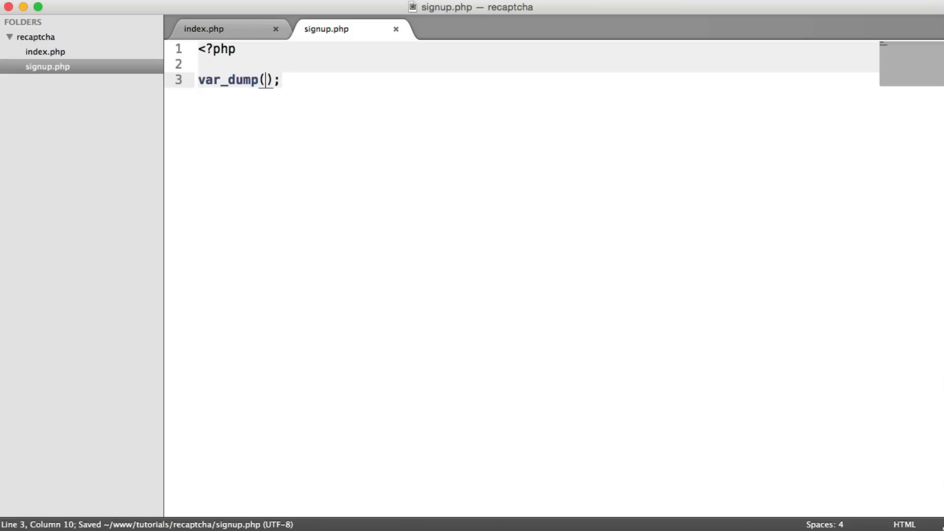
pyautogui.write('$_POST')
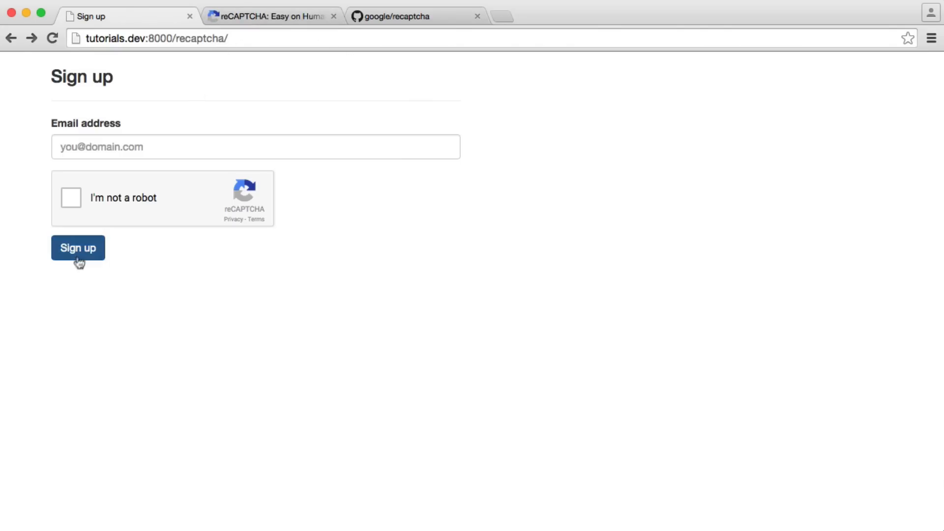
pyautogui.click(77, 248)
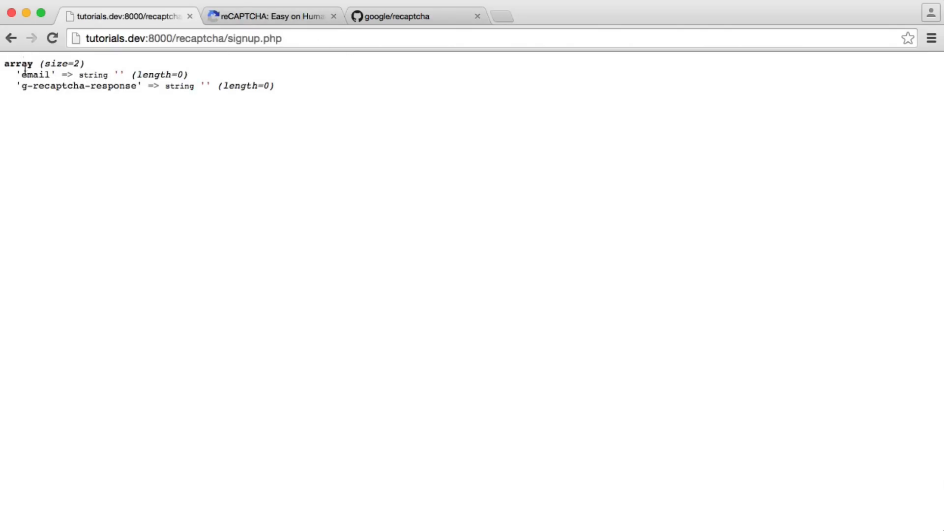
pyautogui.doubleClick(45, 86)
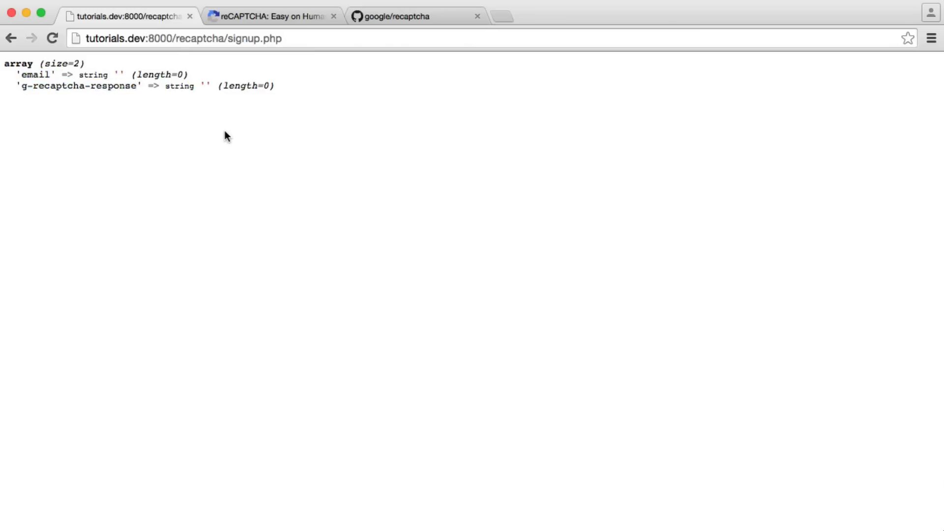
pyautogui.click(11, 39)
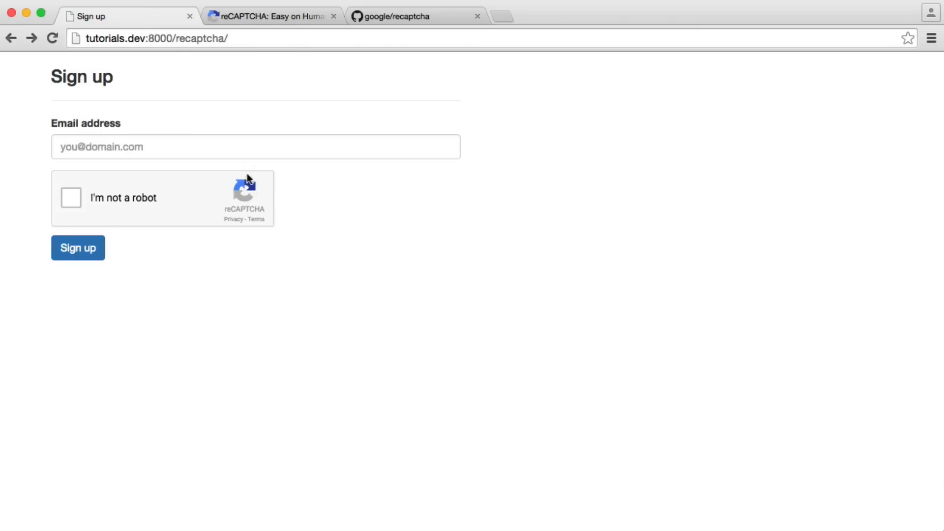
pyautogui.moveTo(150, 275)
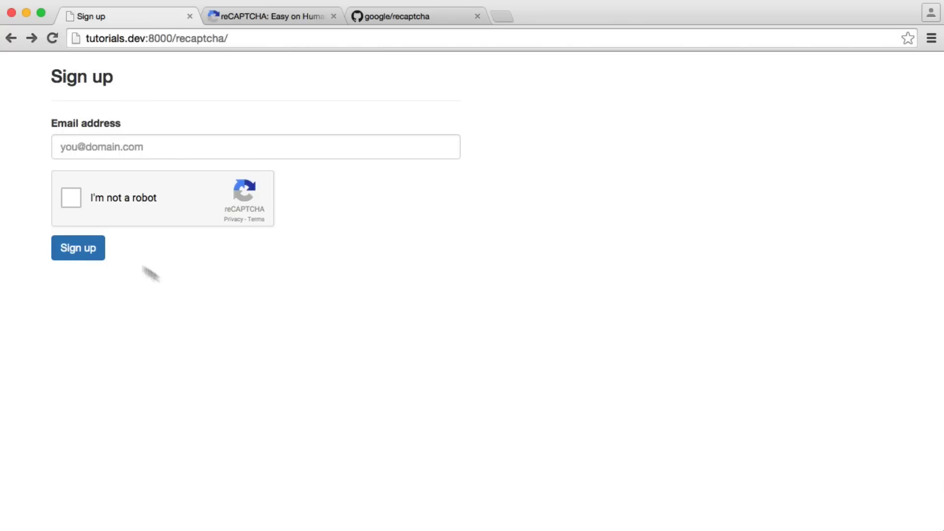
# Solve the street-sign and ice-cream image challenges, then submit the sign-up form to dump the reCAPTCHA response
pyautogui.click(70, 198)
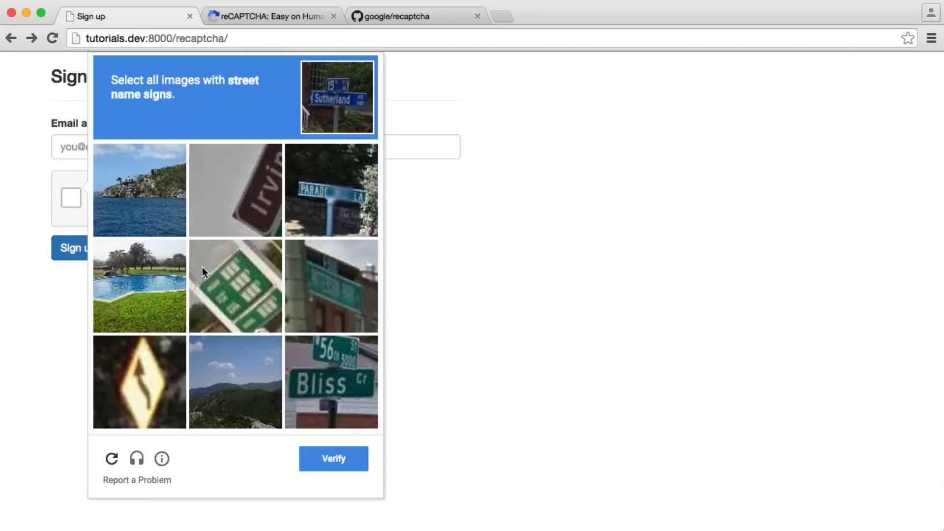
pyautogui.moveTo(338, 187)
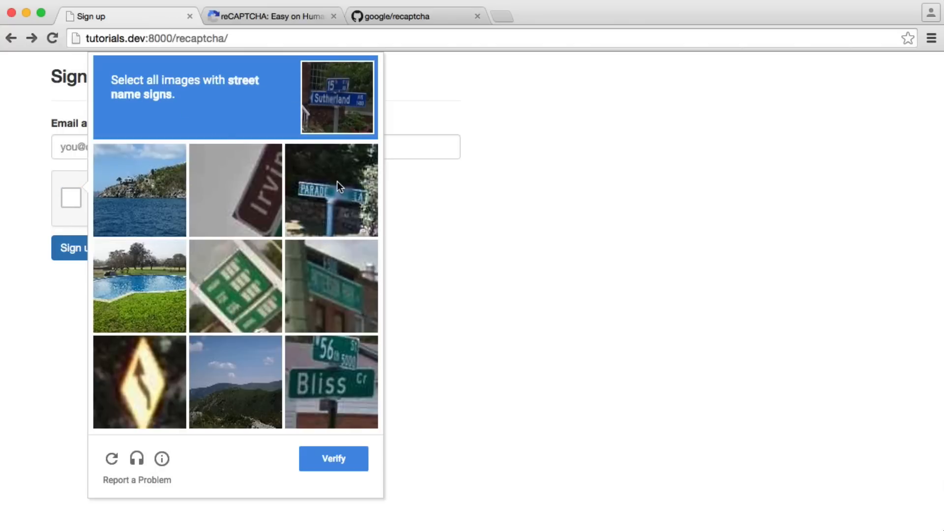
pyautogui.click(331, 189)
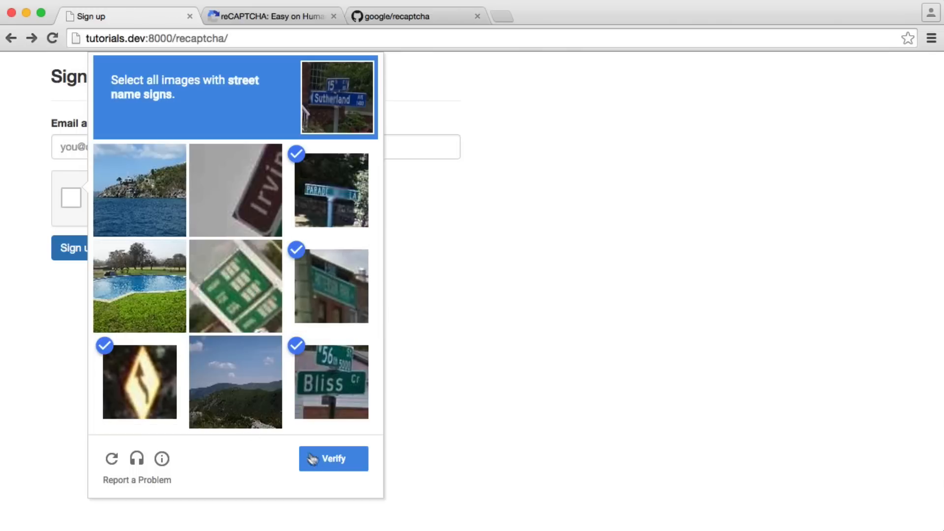
pyautogui.click(333, 458)
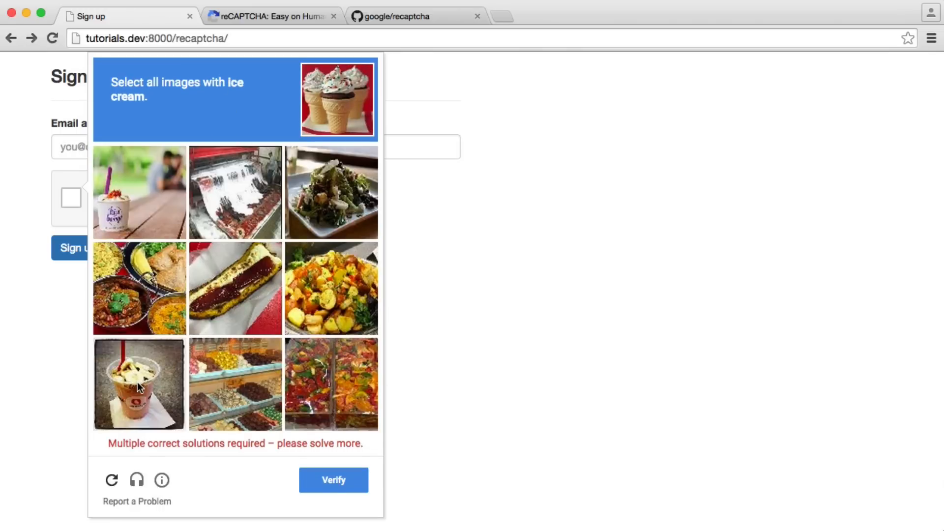
pyautogui.click(139, 384)
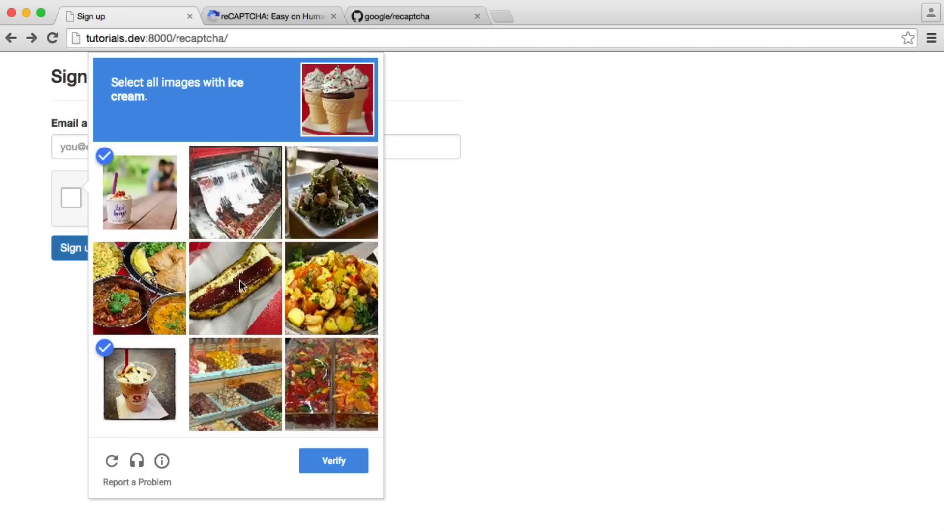
pyautogui.click(333, 460)
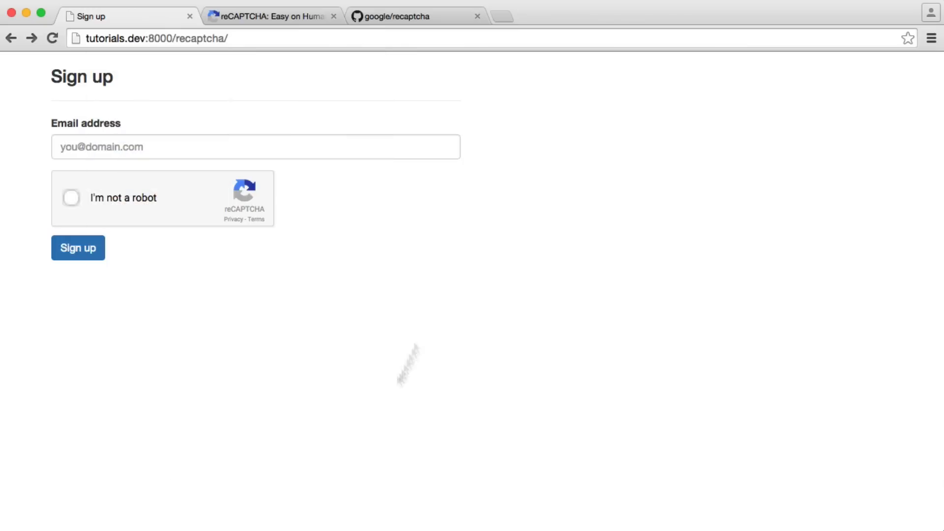
pyautogui.click(77, 247)
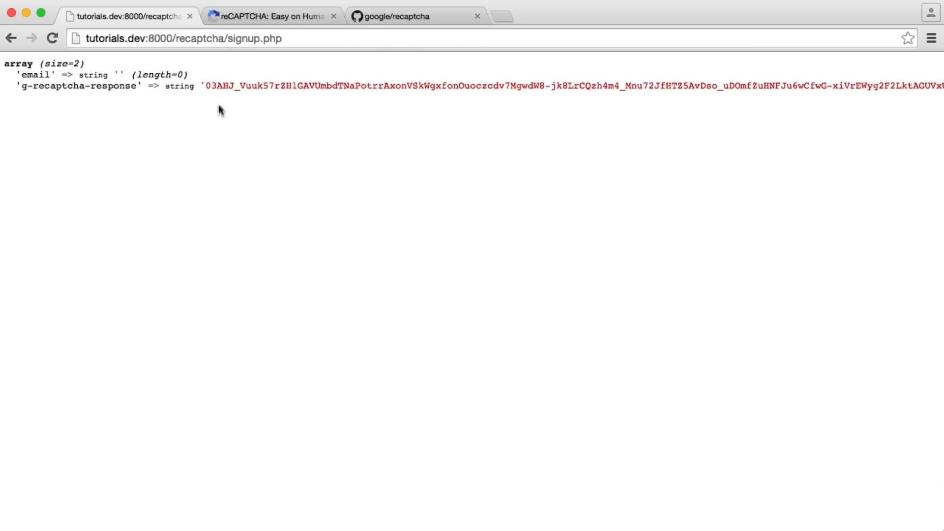
# Go back to the sign-up form, then switch to the google/recaptcha GitHub repository page
pyautogui.hscroll(3)
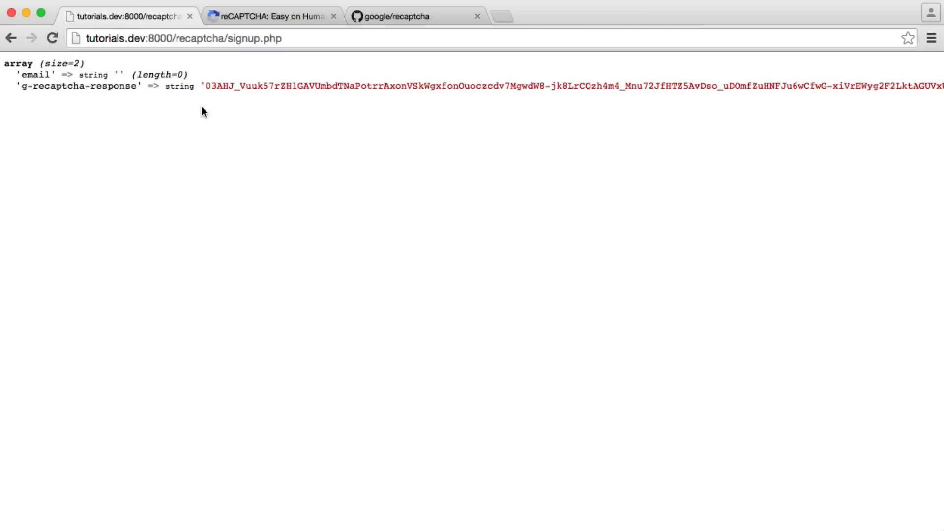
pyautogui.click(415, 17)
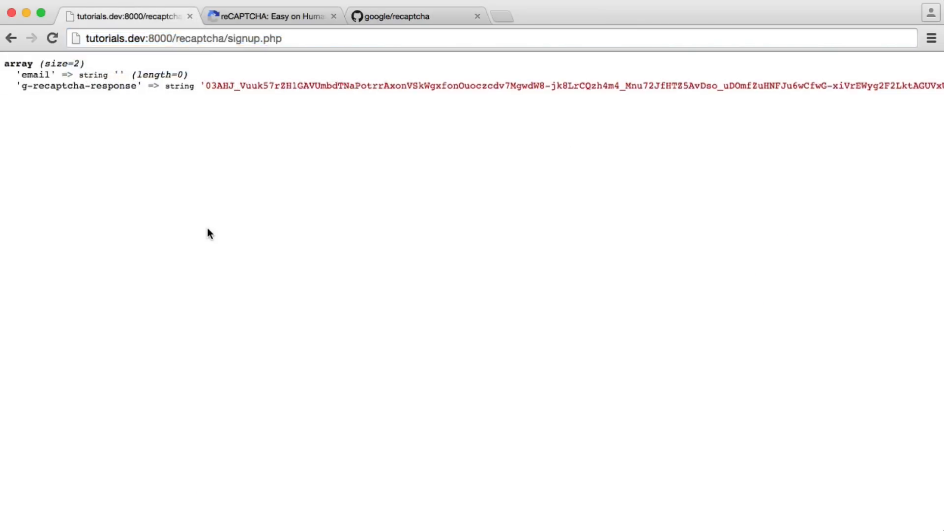
pyautogui.click(11, 38)
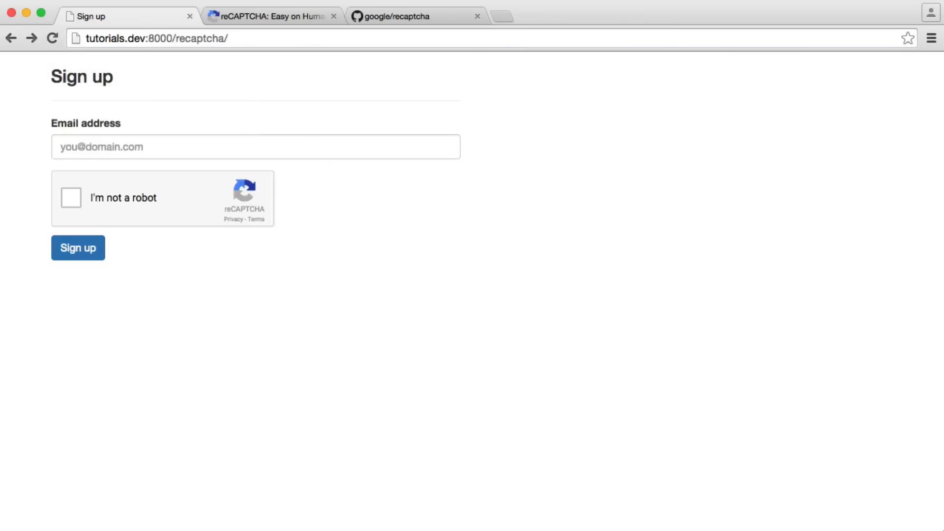
pyautogui.click(413, 17)
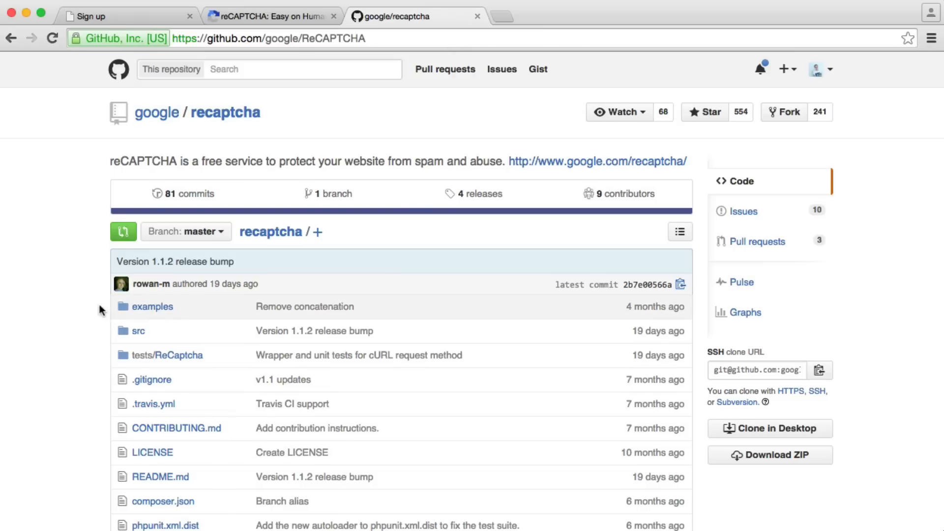
# Scroll through the google/recaptcha repository before returning to signup.php in Sublime Text
pyautogui.scroll(-3)
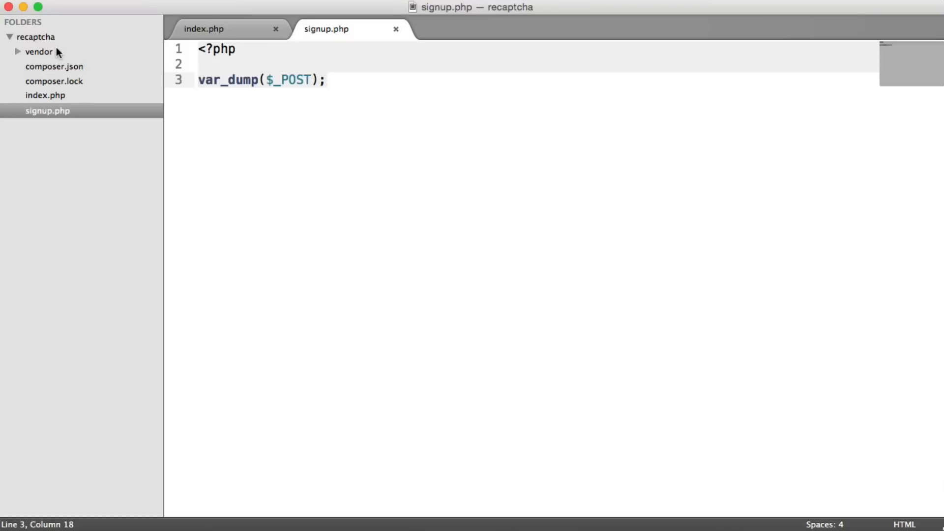
pyautogui.moveTo(70, 43)
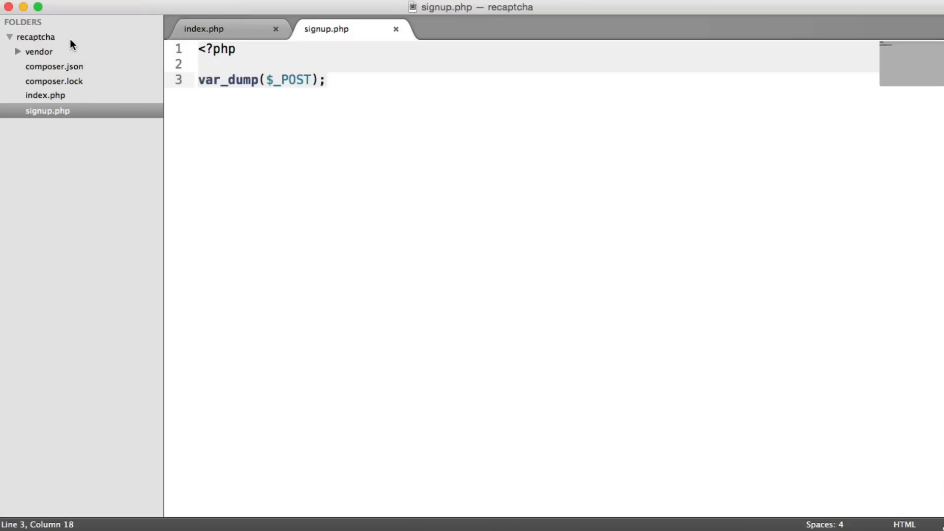
pyautogui.moveTo(58, 39)
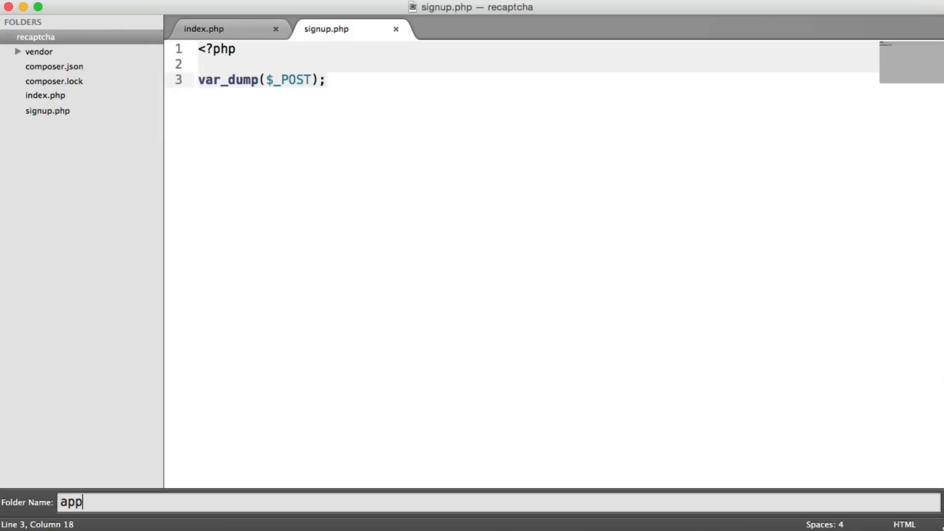
# Create bootstrap.php in the app folder requiring vendor/autoload.php, then return to signup.php
pyautogui.rightClick(33, 52)
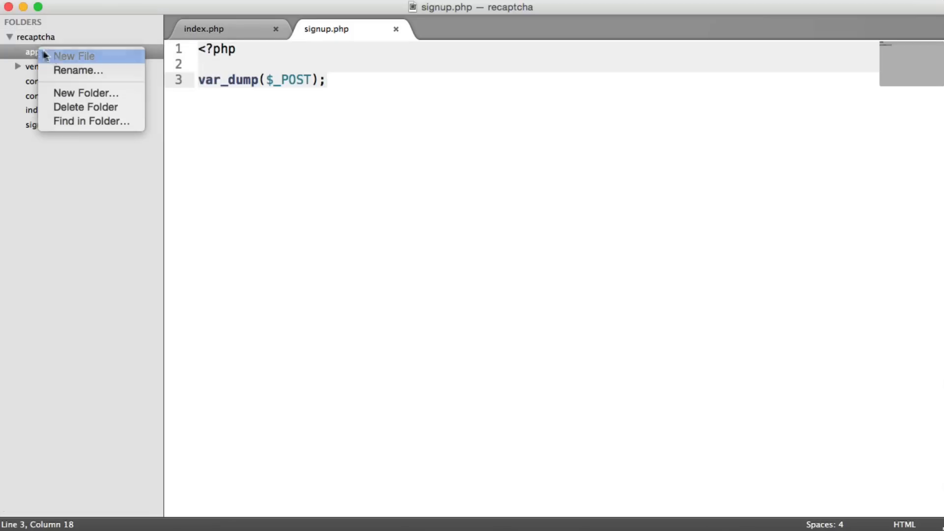
pyautogui.click(72, 55)
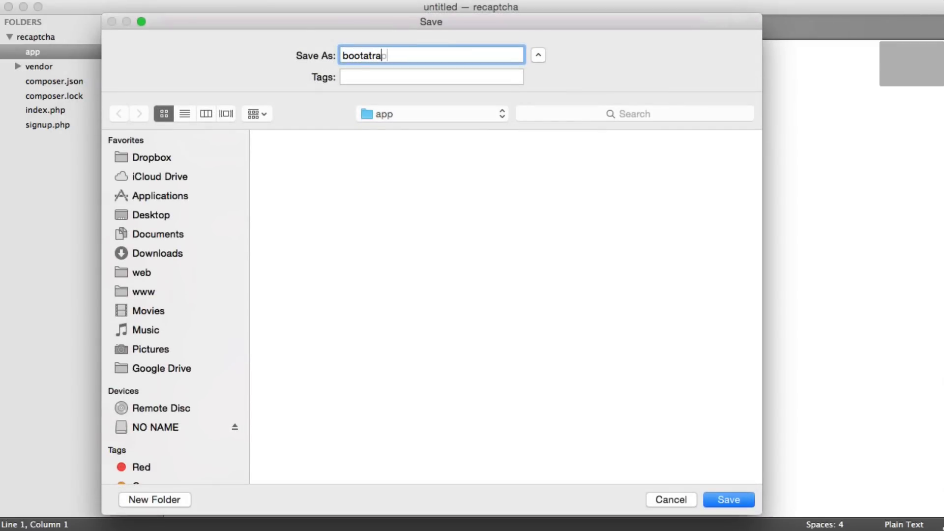
pyautogui.write('bootstrap')
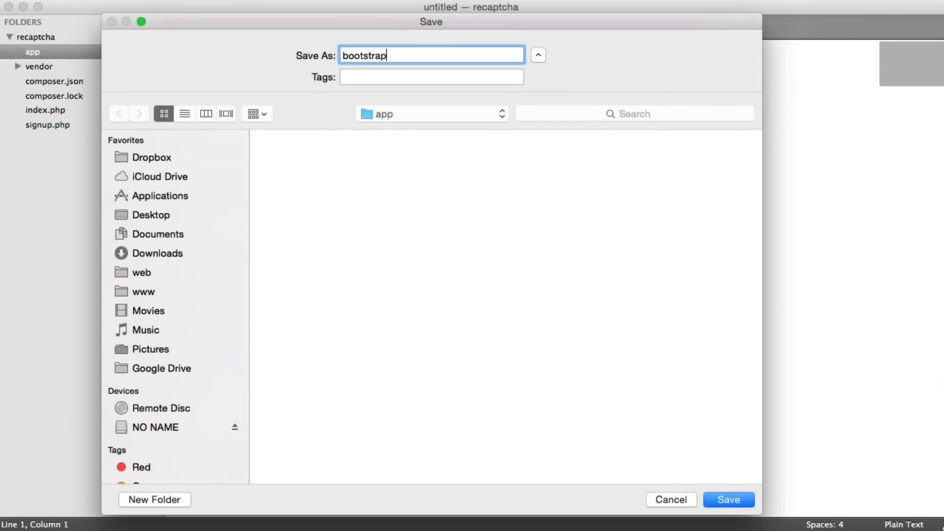
pyautogui.click(728, 500)
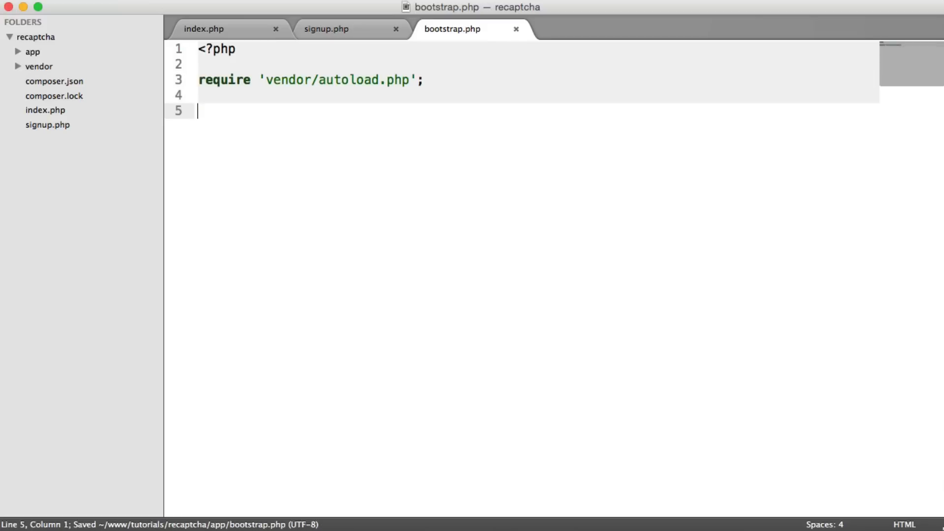
pyautogui.moveTo(221, 120)
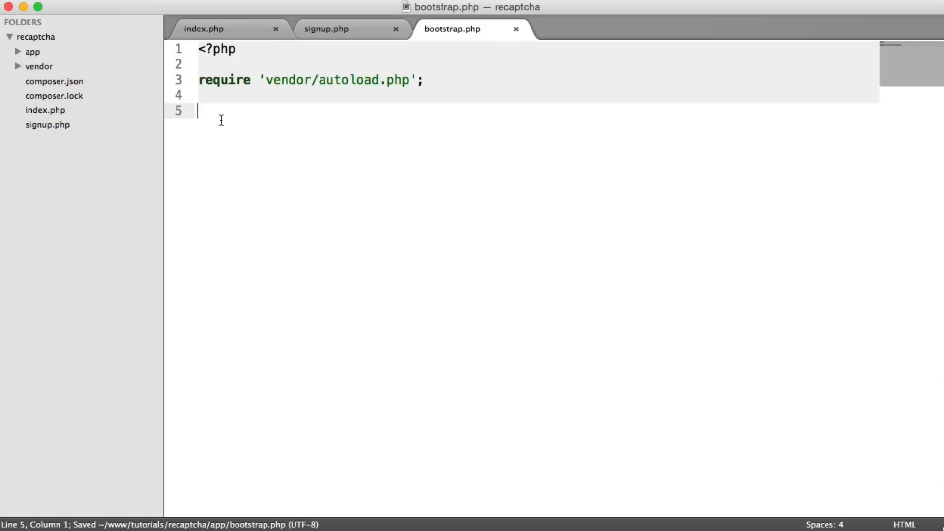
pyautogui.moveTo(295, 131)
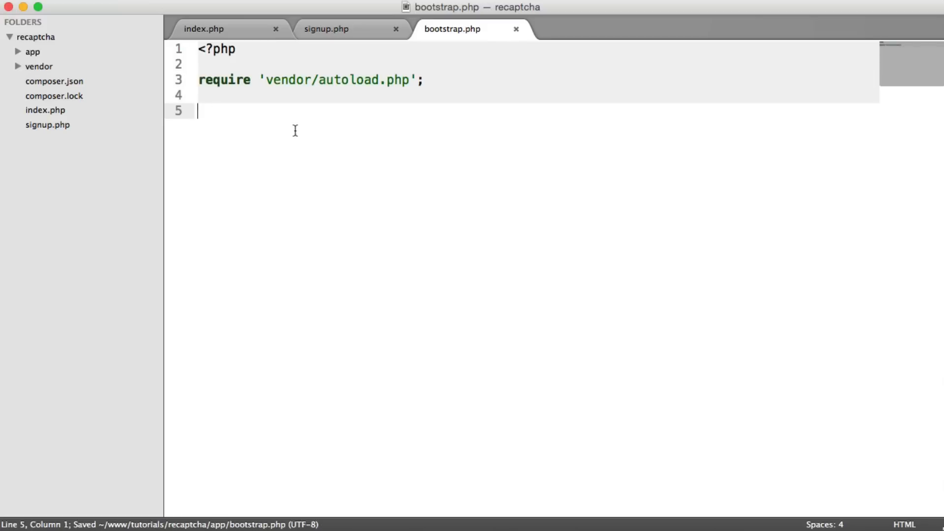
pyautogui.click(327, 29)
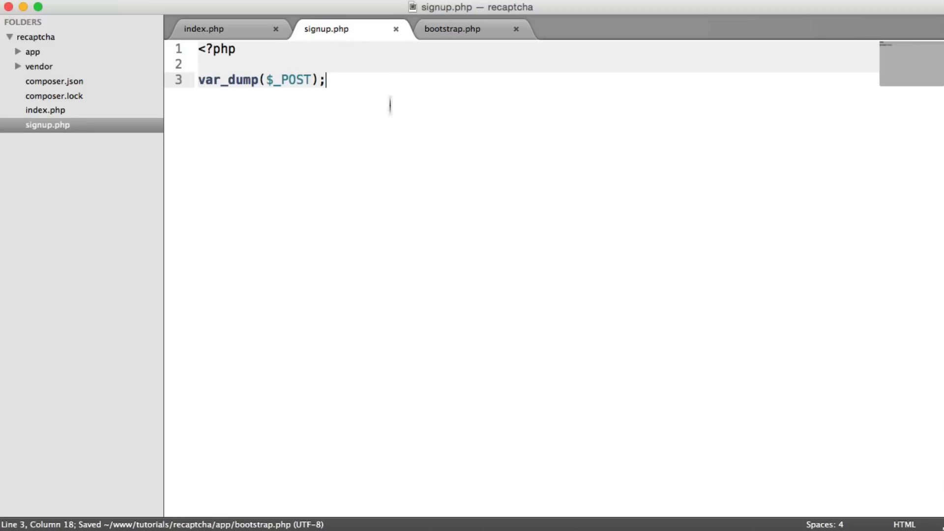
# Replace the var_dump in signup.php with require 'app/bootstrap.php';
pyautogui.write('require')
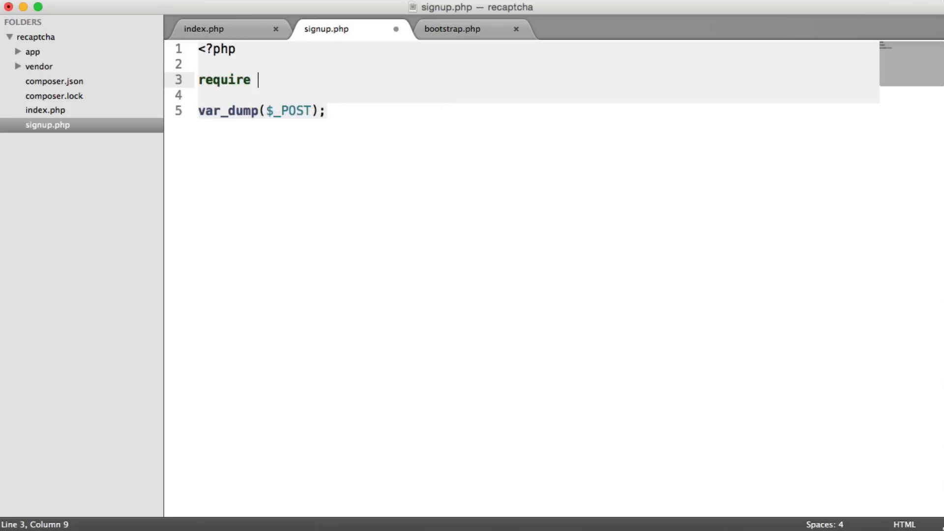
pyautogui.write("'app';")
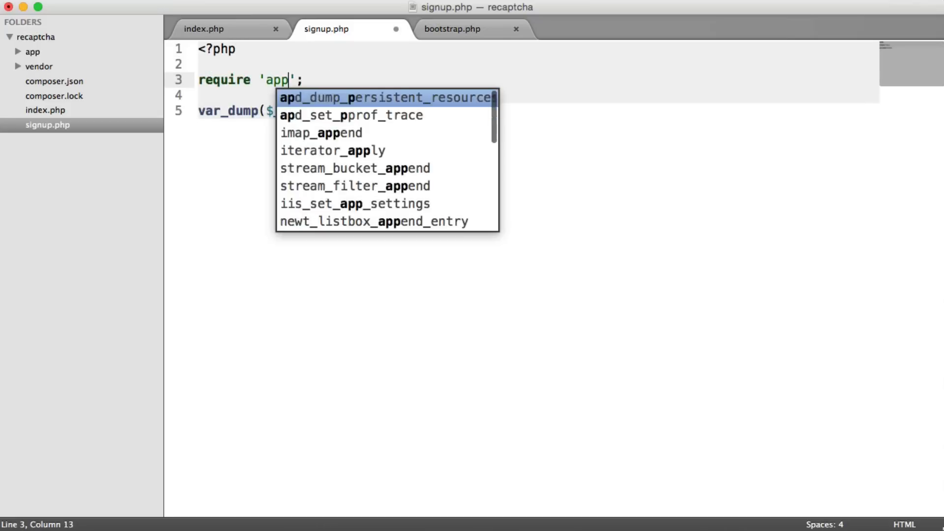
pyautogui.write('/bootstrap.php')
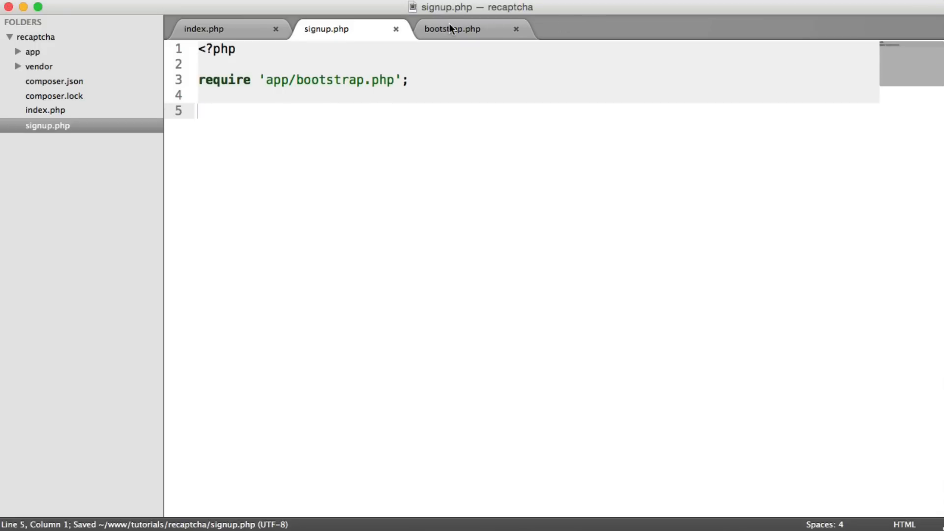
pyautogui.click(452, 28)
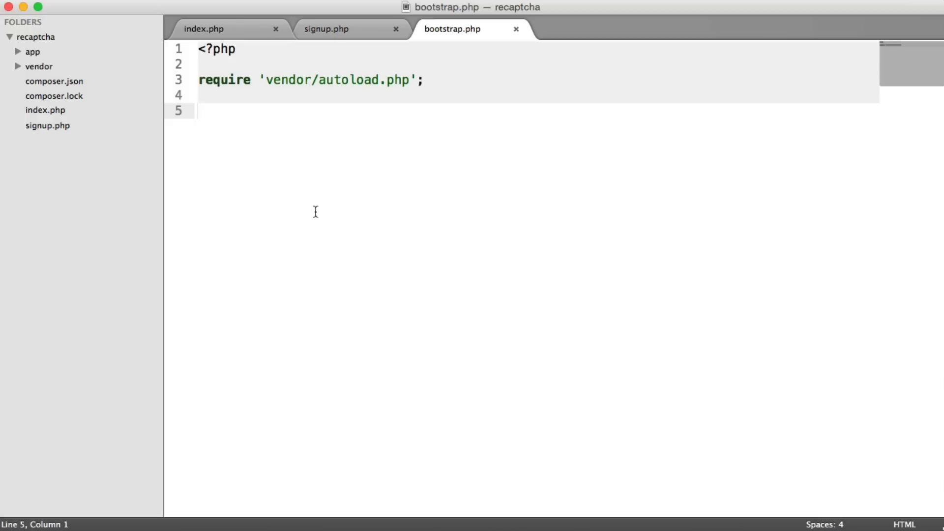
# Add $recaptcha = new \ReCaptcha\ReCaptcha(''); to bootstrap.php
pyautogui.write('$rec')
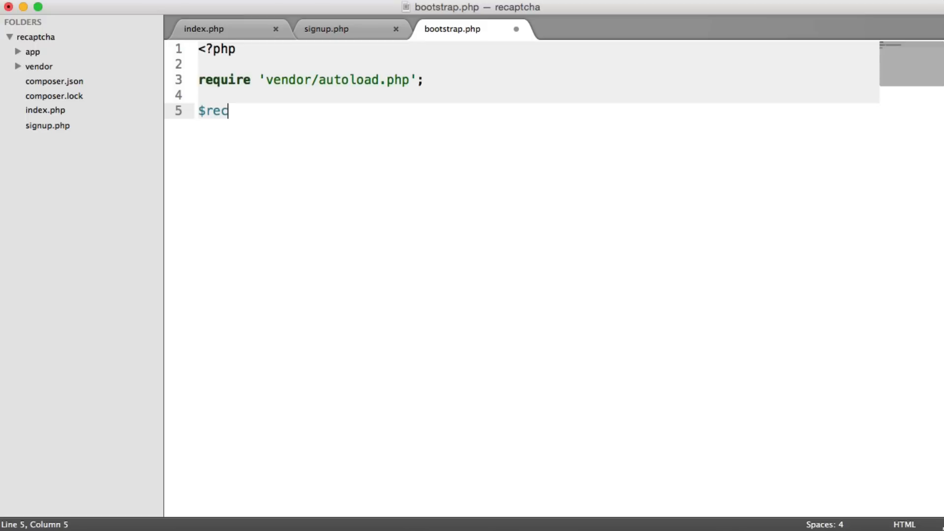
pyautogui.write('aptcha')
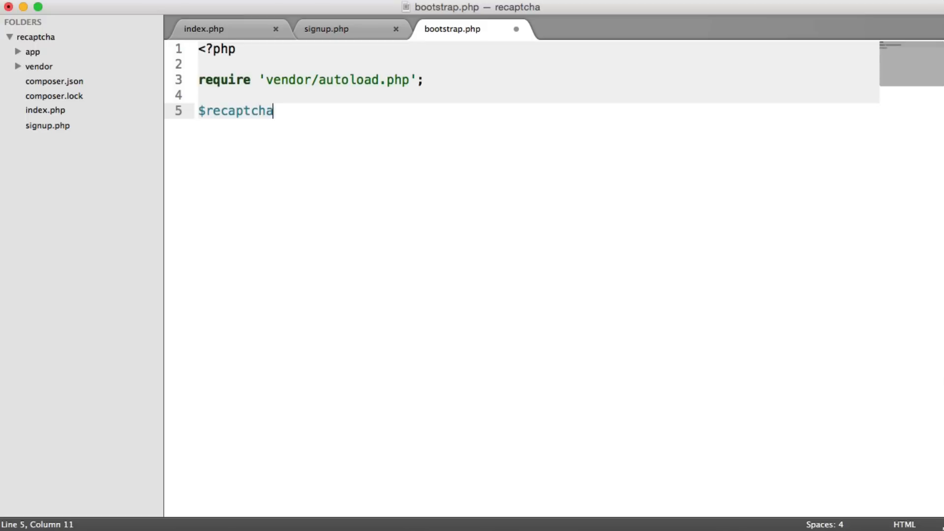
pyautogui.write('=')
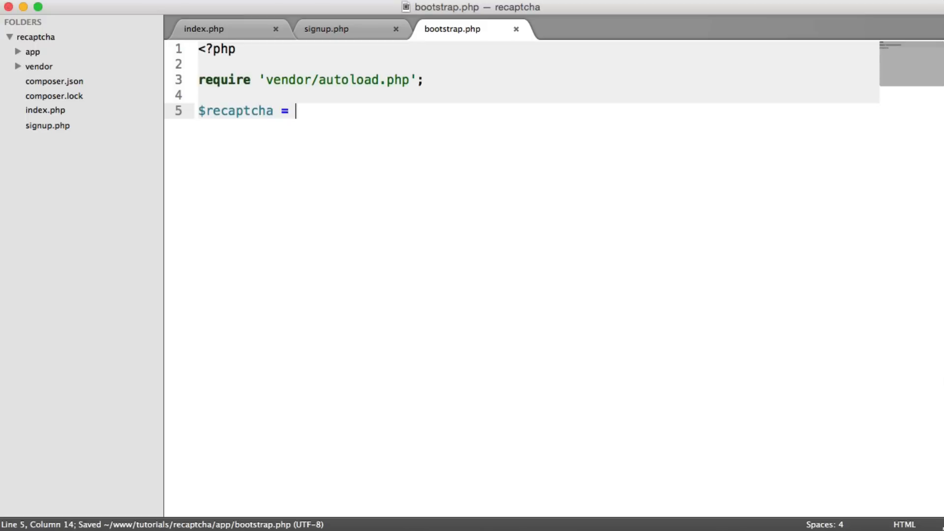
pyautogui.write('new \\Re')
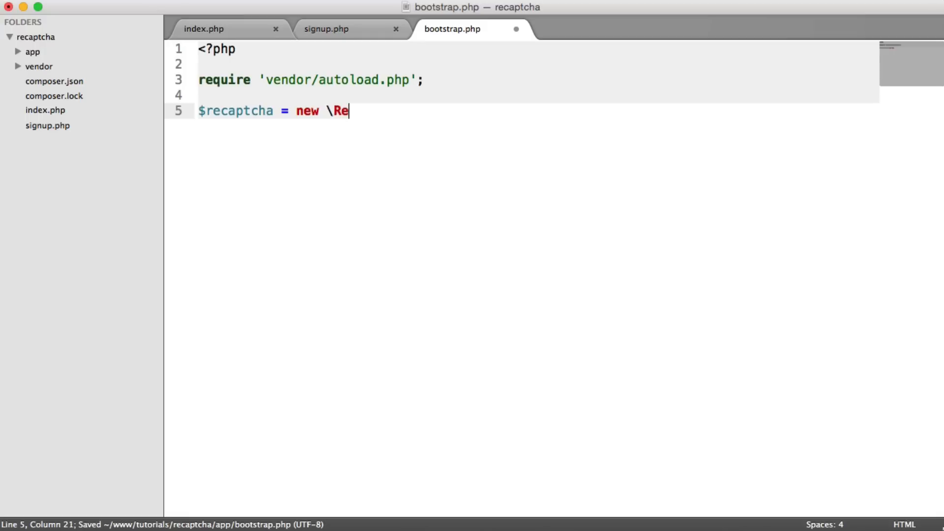
pyautogui.write('Captc')
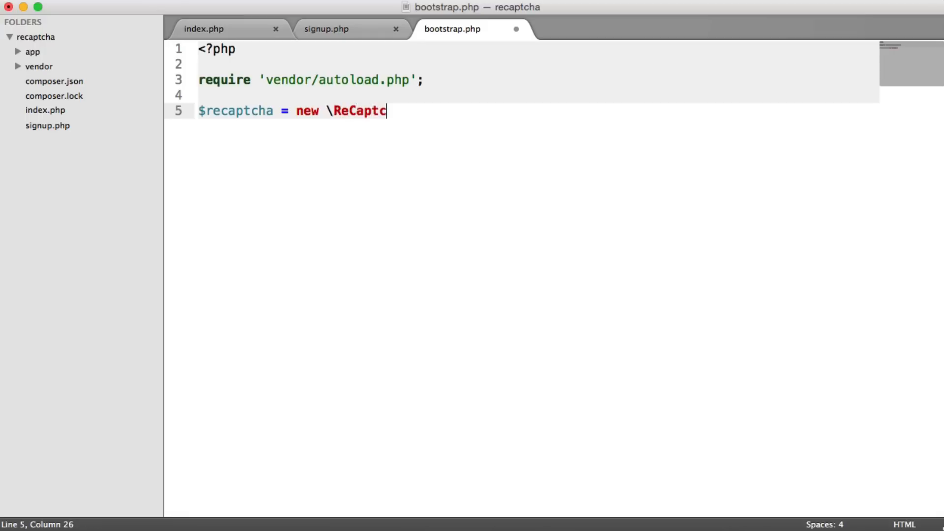
pyautogui.write('ha\\')
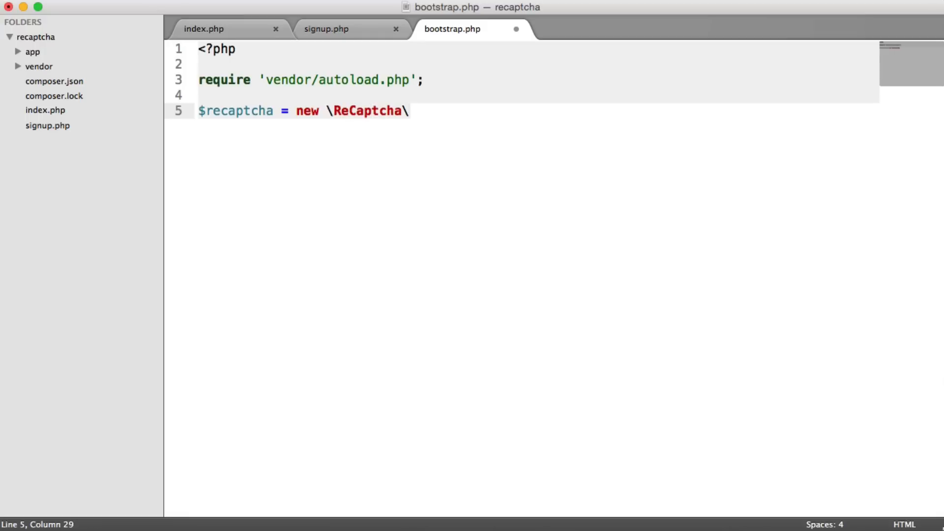
pyautogui.write('ReCaptc')
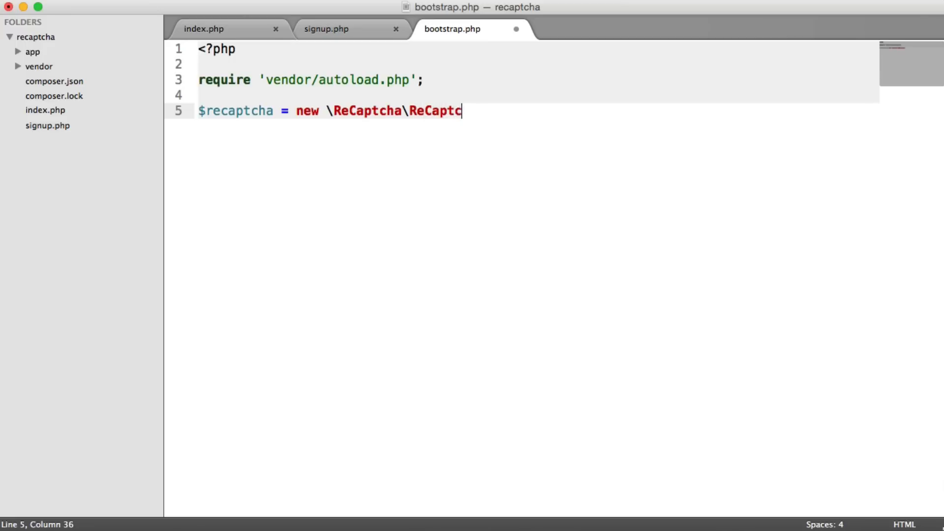
pyautogui.write('ha();')
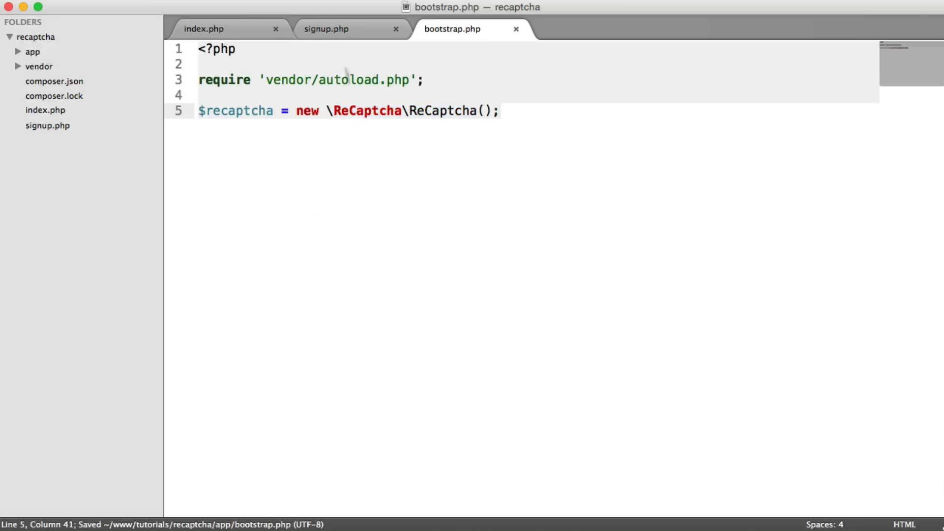
pyautogui.write('use')
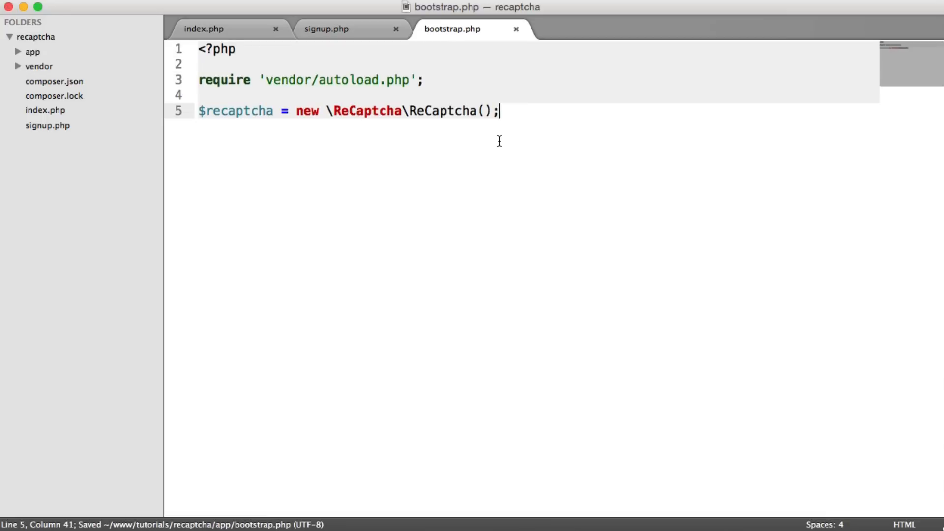
pyautogui.write("''")
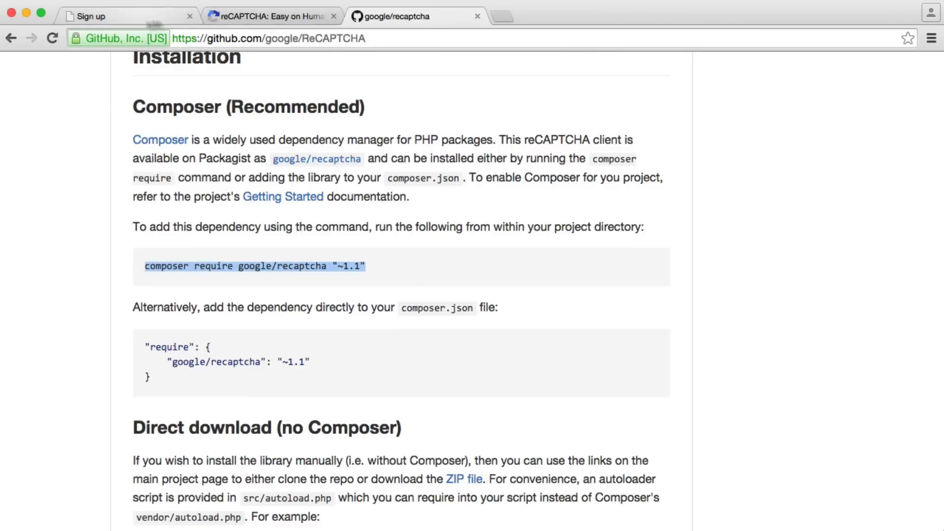
# Paste the site's secret key into the ReCaptcha constructor and return to signup.php
pyautogui.click(272, 17)
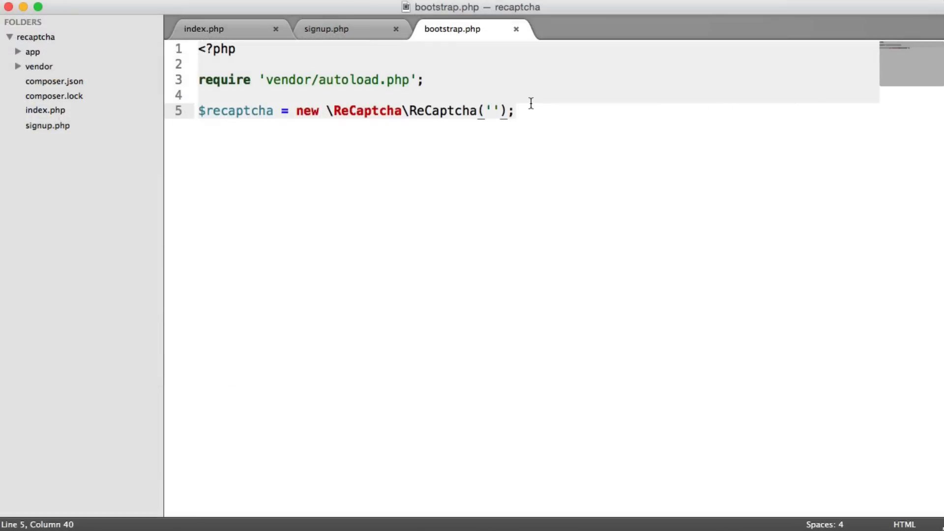
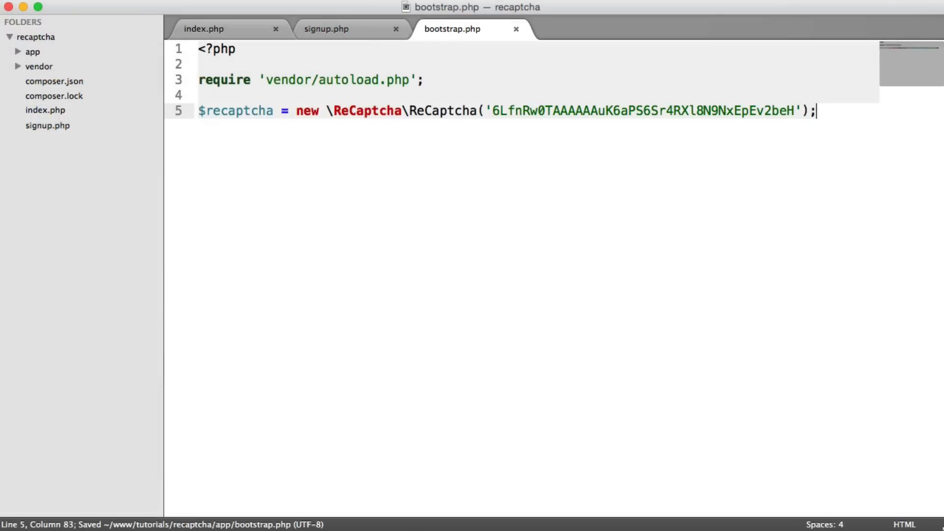
pyautogui.moveTo(509, 226)
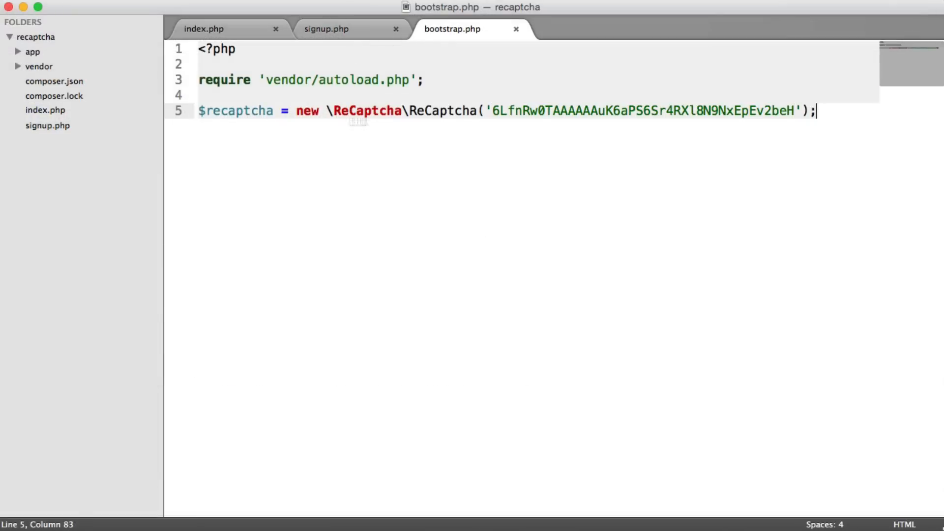
pyautogui.click(327, 28)
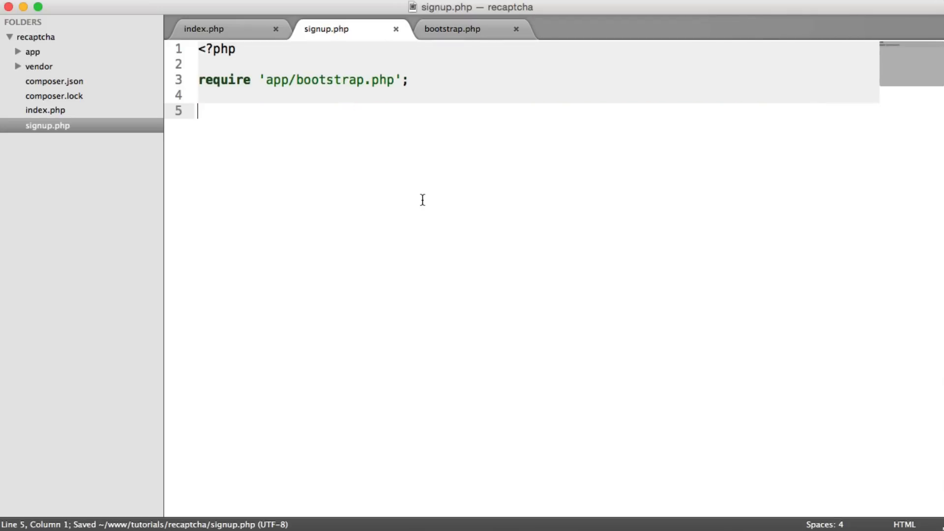
pyautogui.moveTo(404, 212)
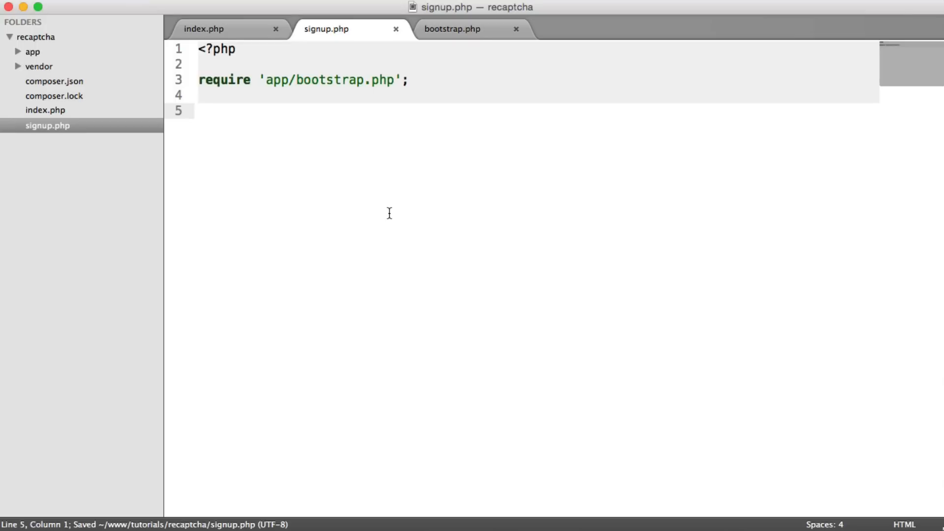
# Add $response = $recaptcha->verify(); to signup.php
pyautogui.write('$response =')
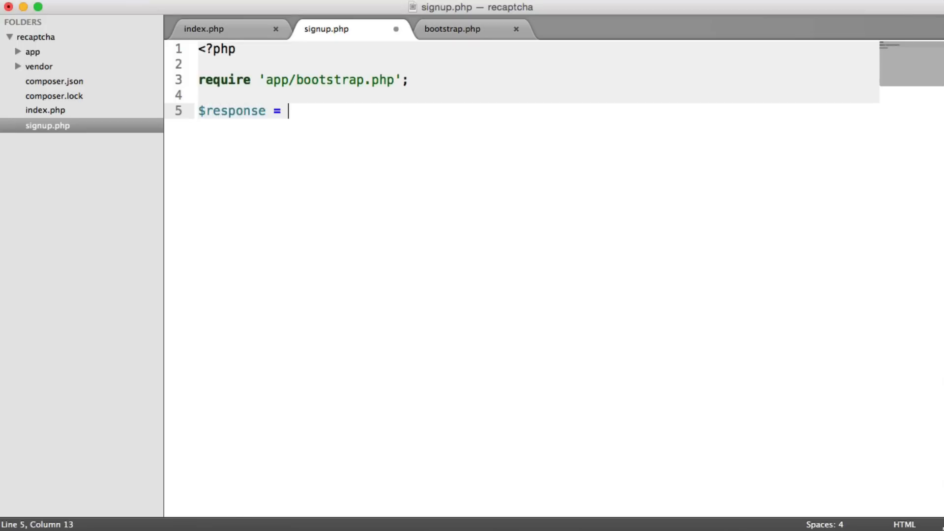
pyautogui.write('$rec')
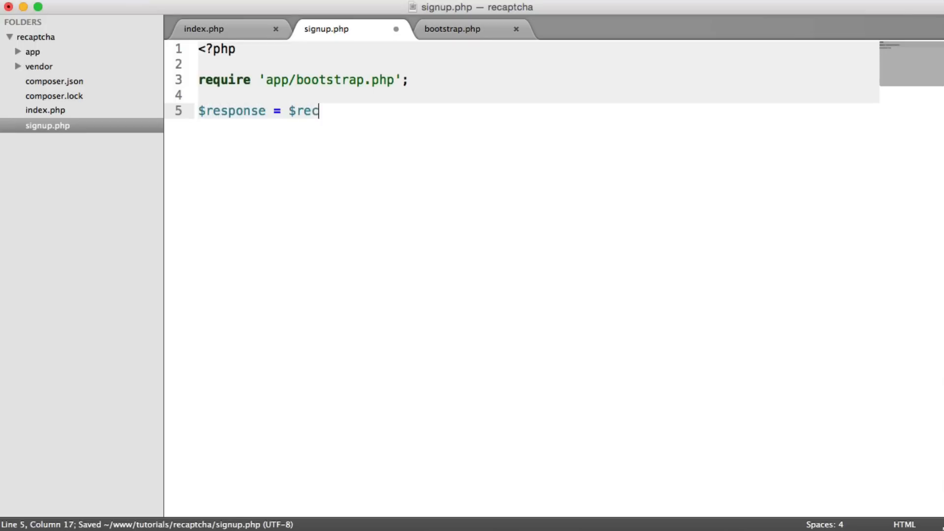
pyautogui.write('aptcha->')
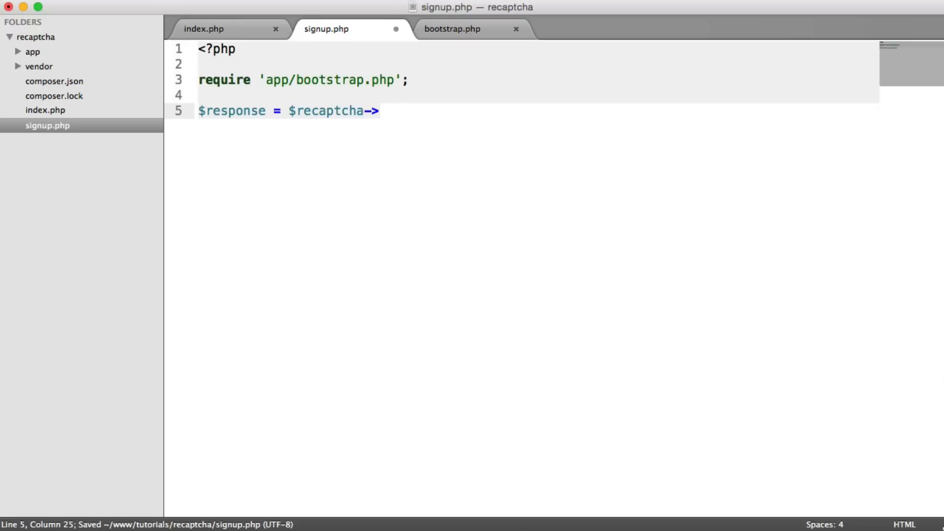
pyautogui.write('verify();')
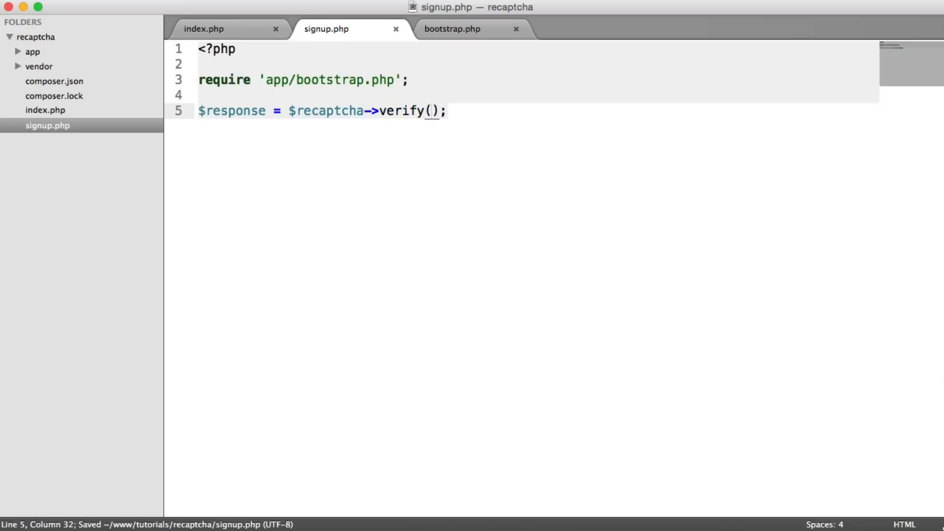
# Pass $_POST['g-recaptcha-response'] and the 127.0.0.1 address to verify(), then save
pyautogui.click(430, 112)
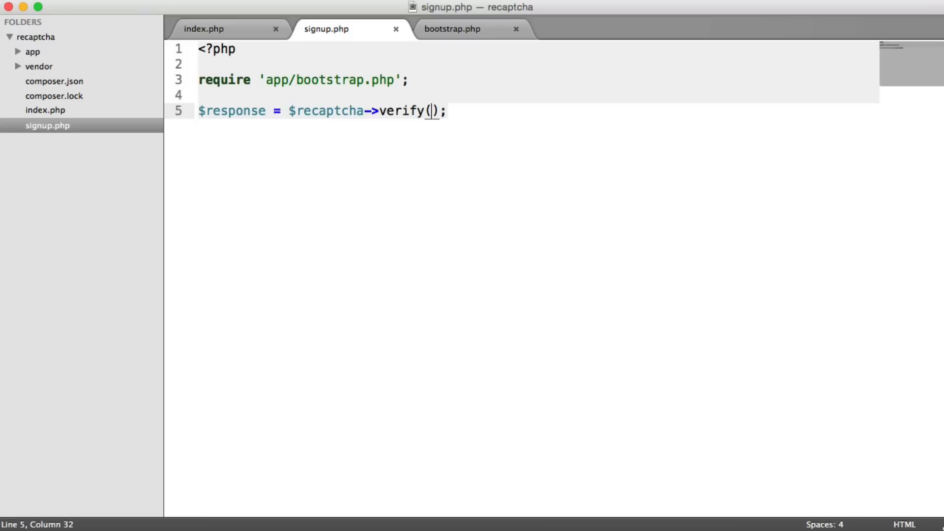
pyautogui.write('$_POST')
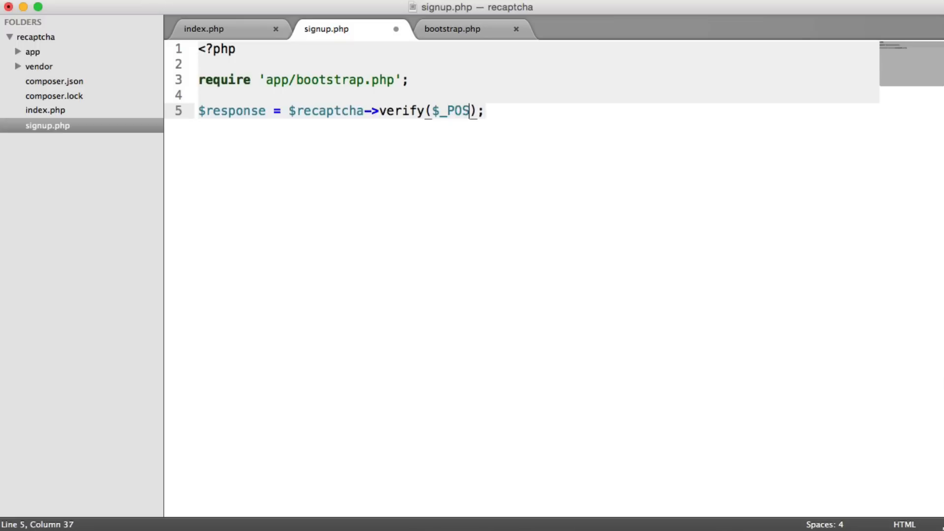
pyautogui.write("T['']")
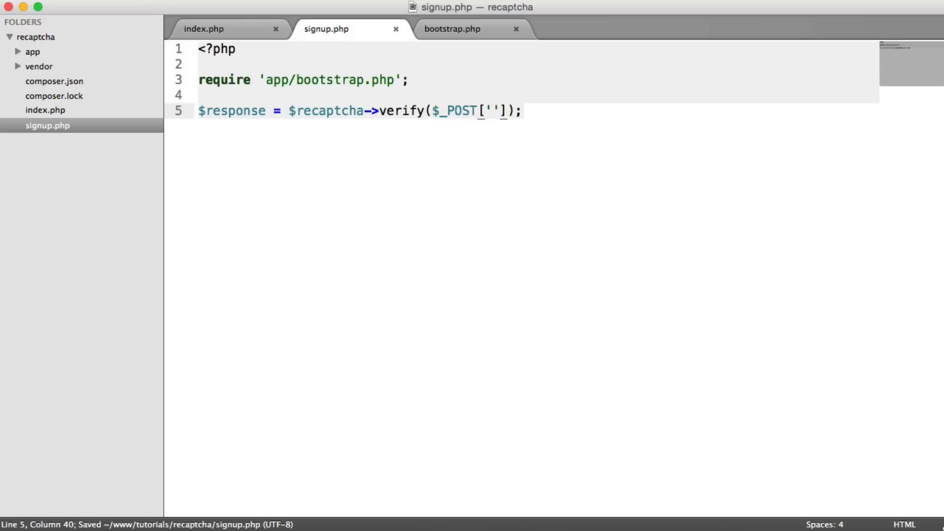
pyautogui.write('g-re')
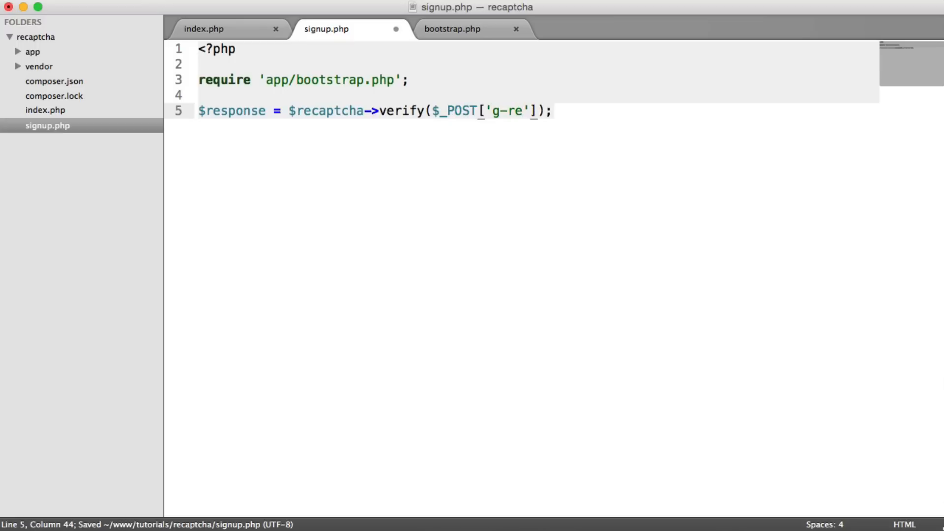
pyautogui.write('capt')
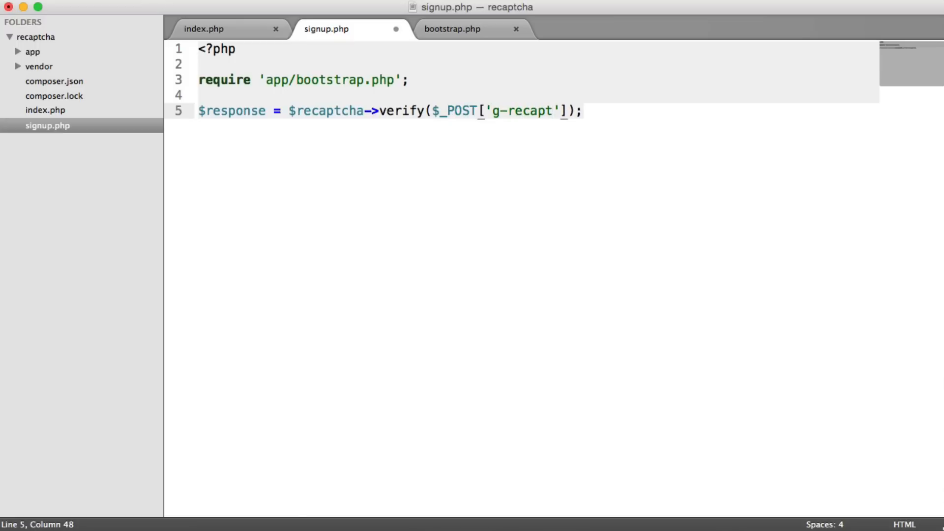
pyautogui.write('cha-response')
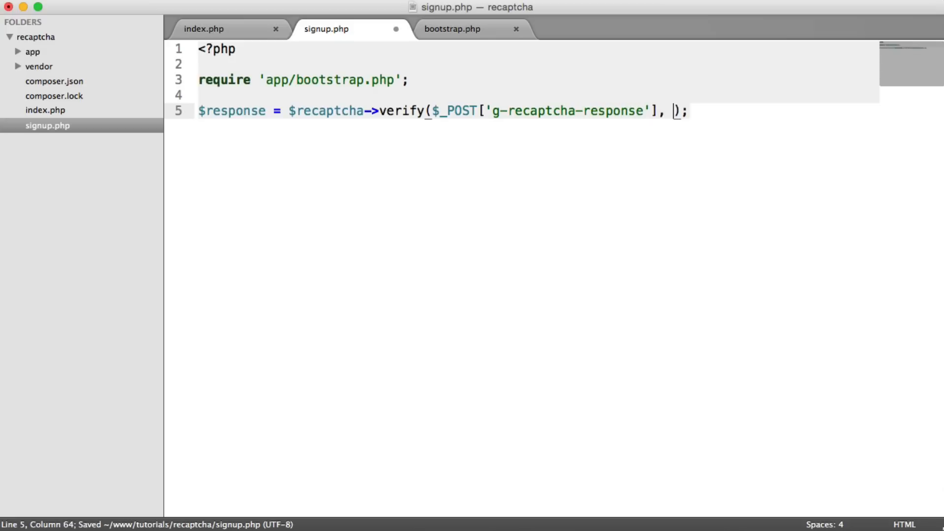
pyautogui.write("'1227.0'")
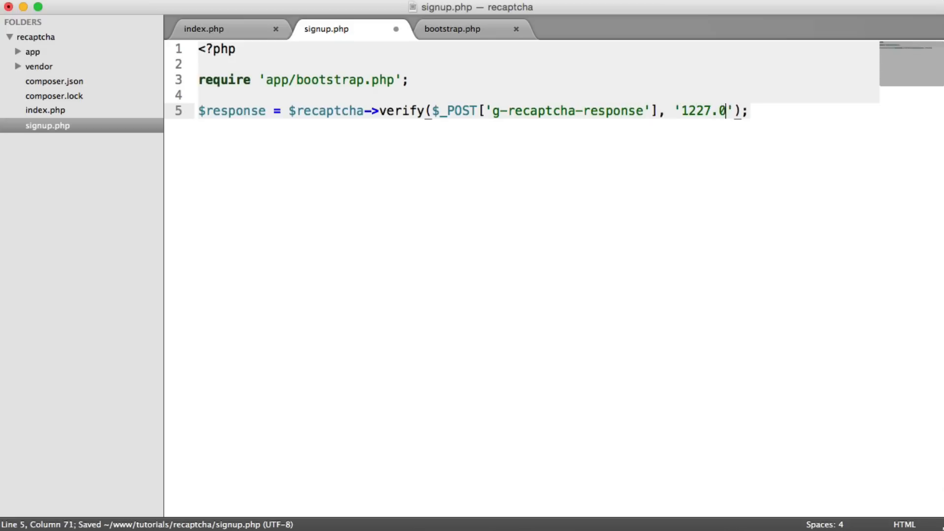
pyautogui.write('127.0.')
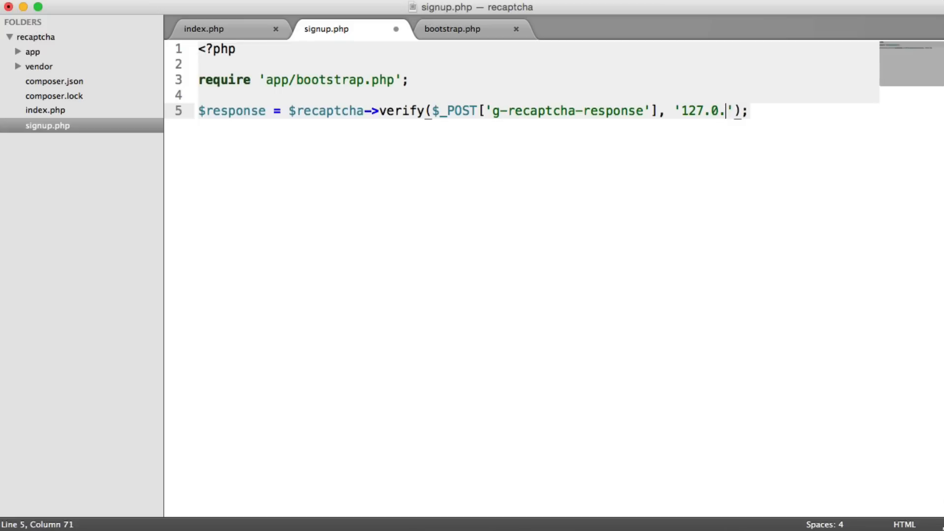
pyautogui.write('0.1')
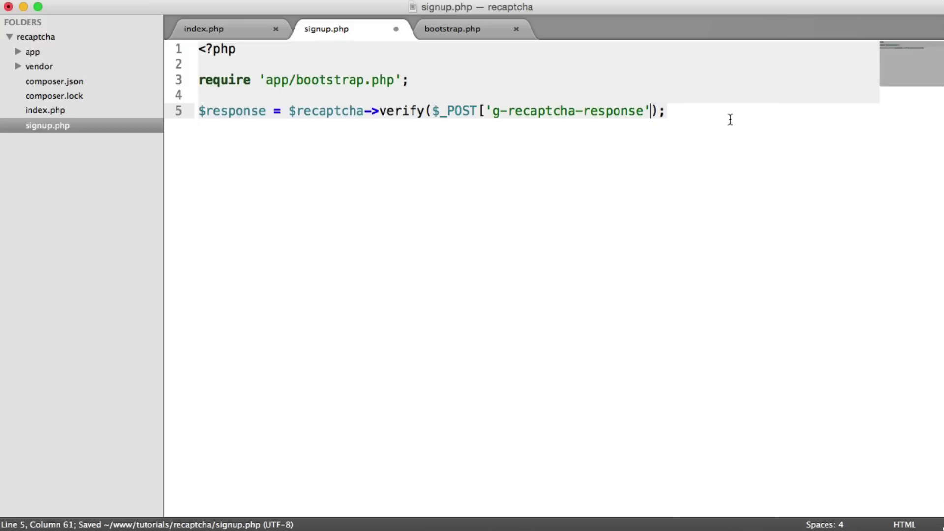
pyautogui.write(']')
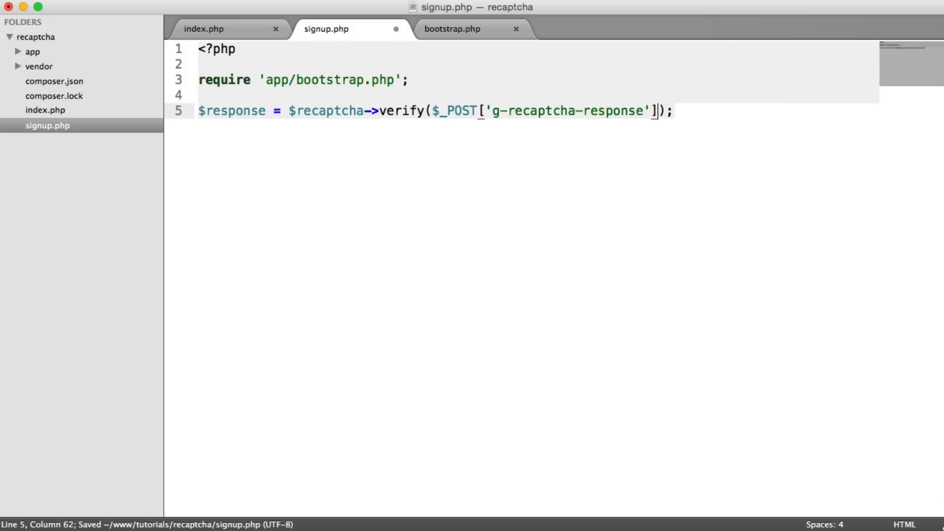
pyautogui.press('enter')
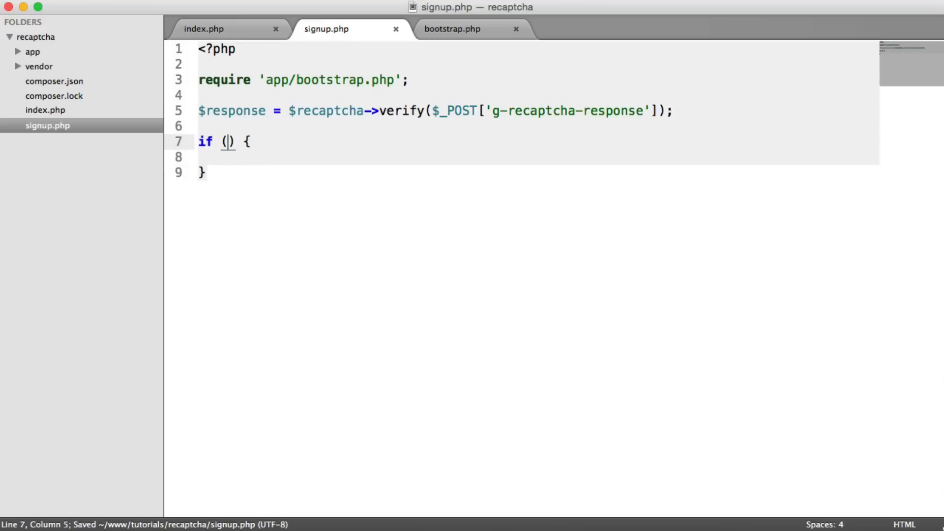
# Inside if (!$response->isSuccess()), set $errors = $response->getErrorCodes() and var_dump($errors)
pyautogui.write('!$response->isSuccess(')
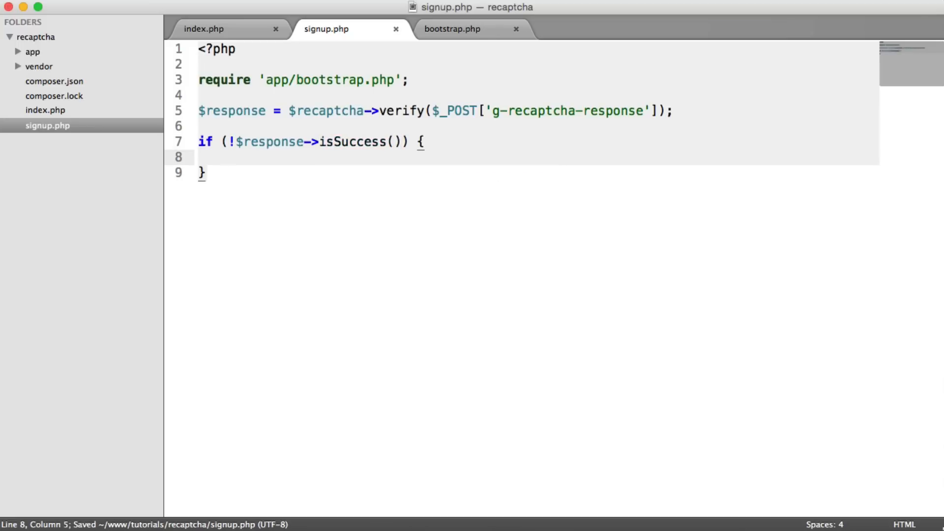
pyautogui.write('$errors =')
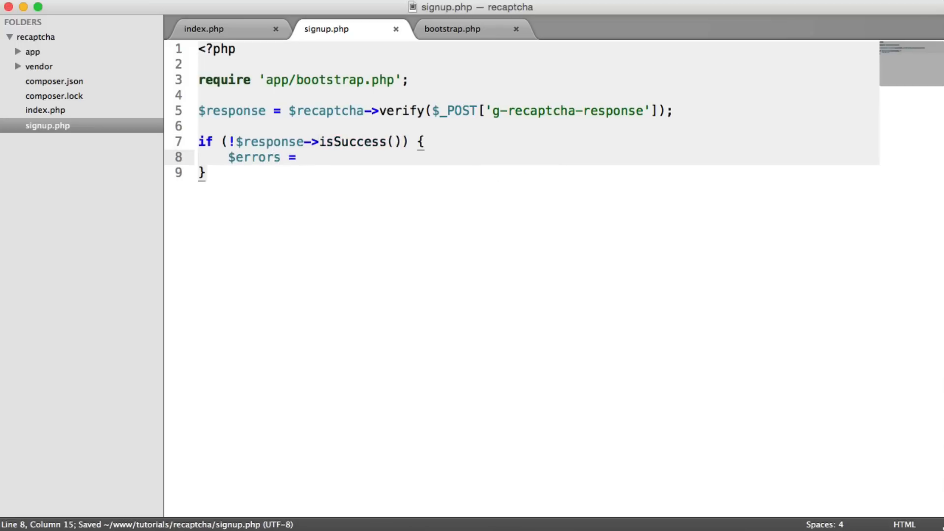
pyautogui.write('$response->')
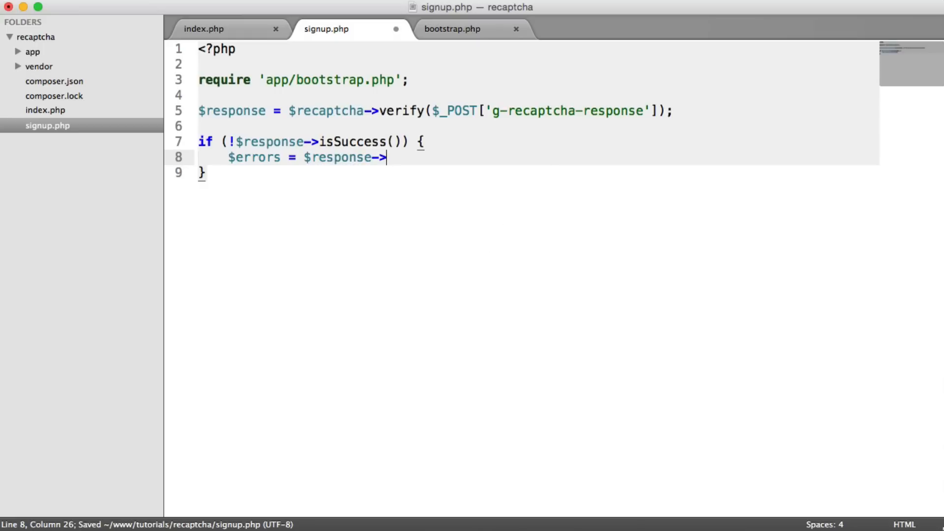
pyautogui.write('getErrorCodes();')
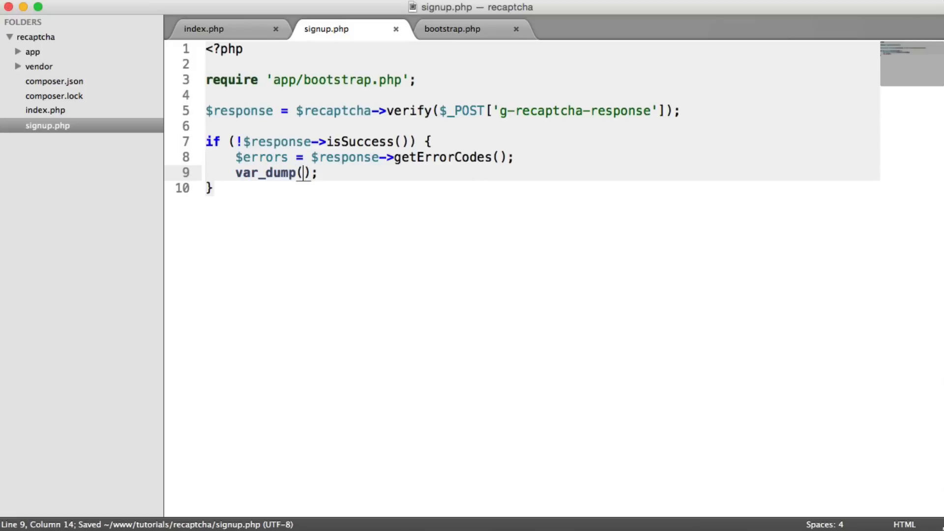
pyautogui.write('$errors')
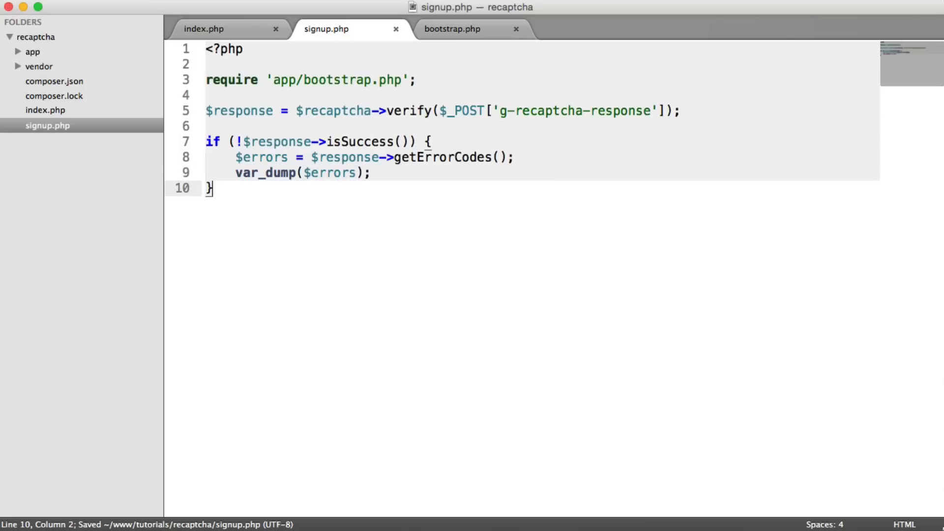
pyautogui.moveTo(442, 184)
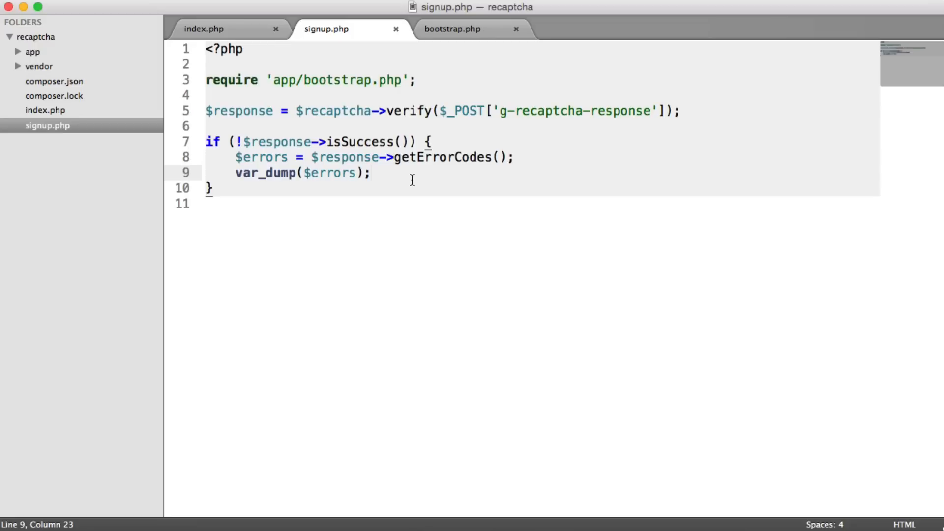
# Add a // Register user comment line after the failure check
pyautogui.write('//')
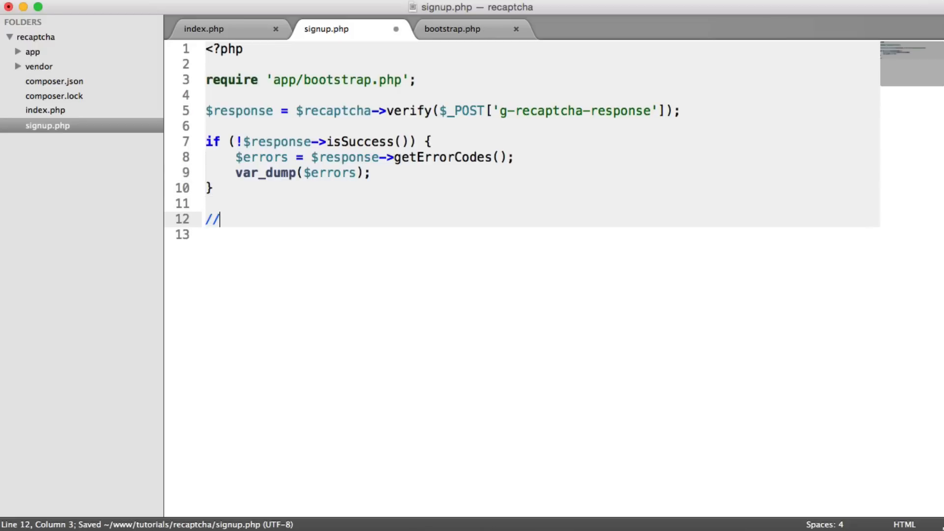
pyautogui.write('Register us')
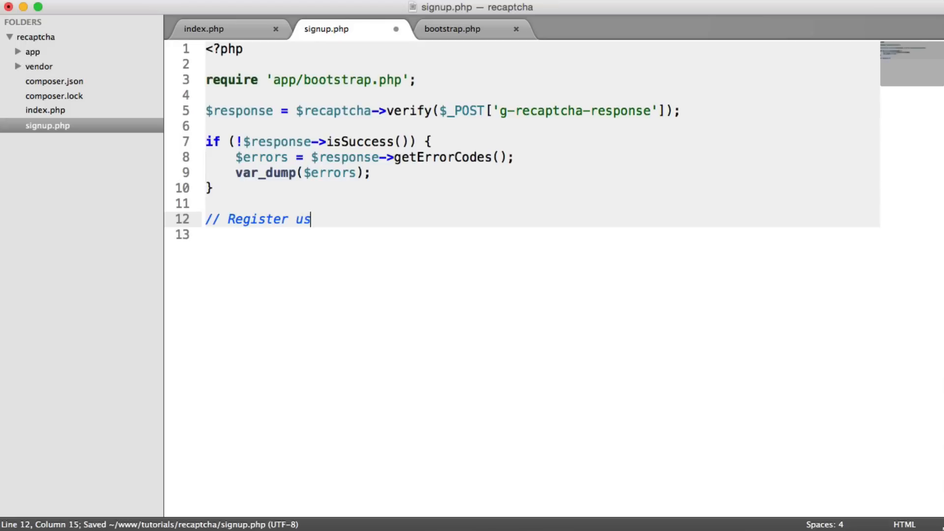
pyautogui.write('er')
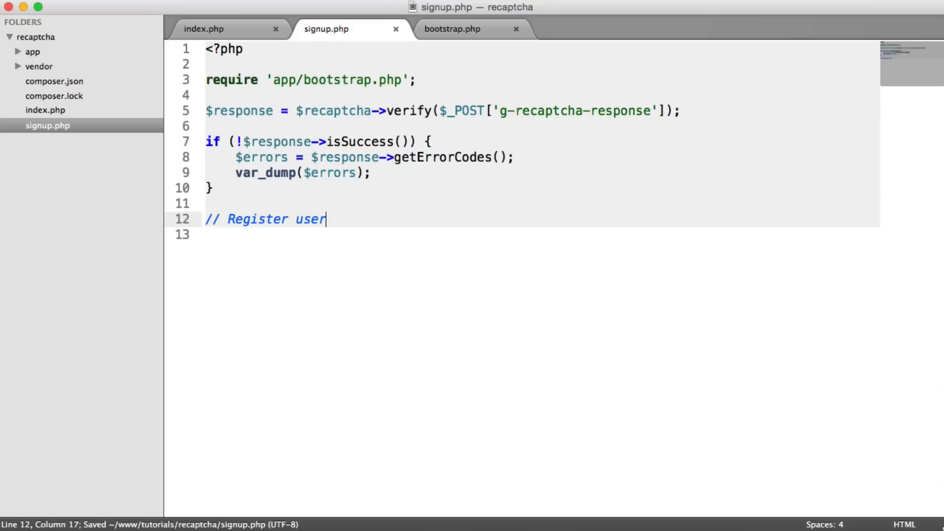
pyautogui.moveTo(423, 176)
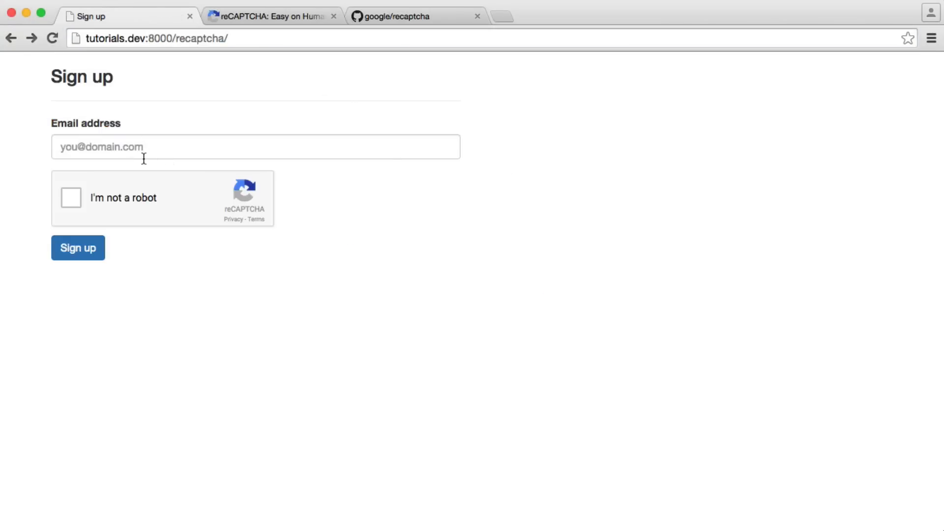
# Submit the form with the captcha unticked, see the missing-input-response dump, and go back
pyautogui.click(78, 248)
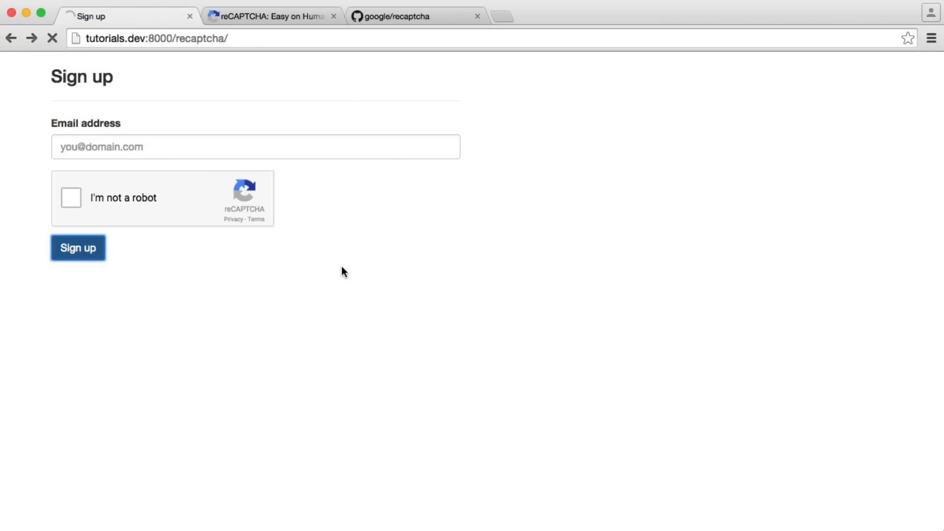
pyautogui.click(78, 248)
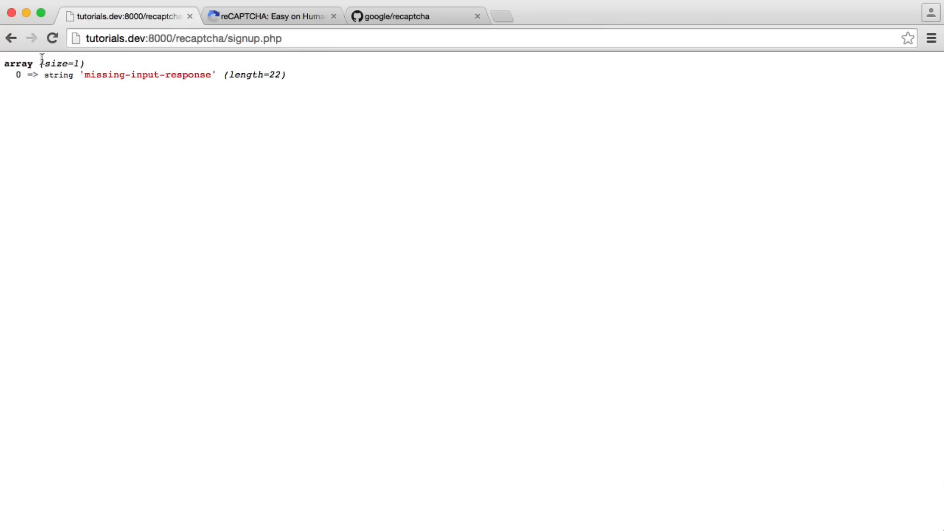
pyautogui.moveTo(343, 89)
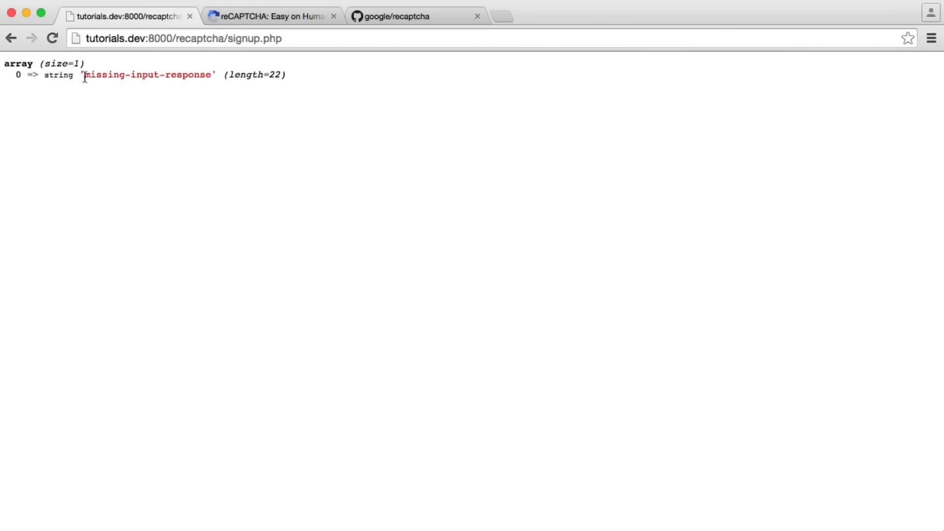
pyautogui.moveTo(299, 139)
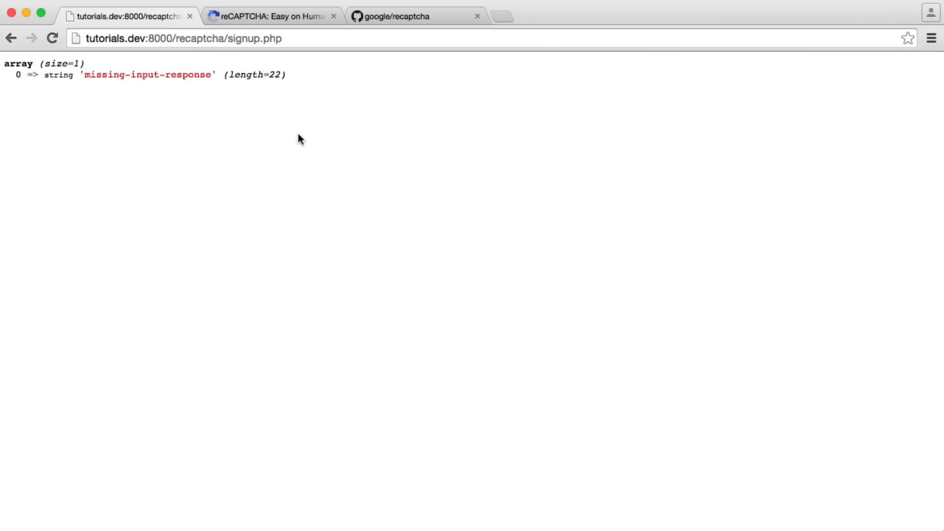
pyautogui.click(11, 39)
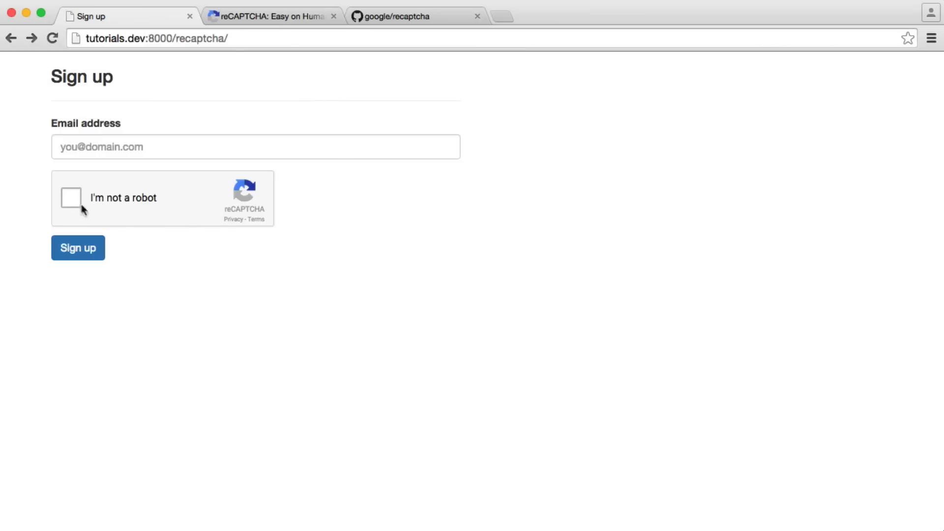
# Tick 'I'm not a robot', mark the two food pictures and verify the challenge
pyautogui.click(71, 197)
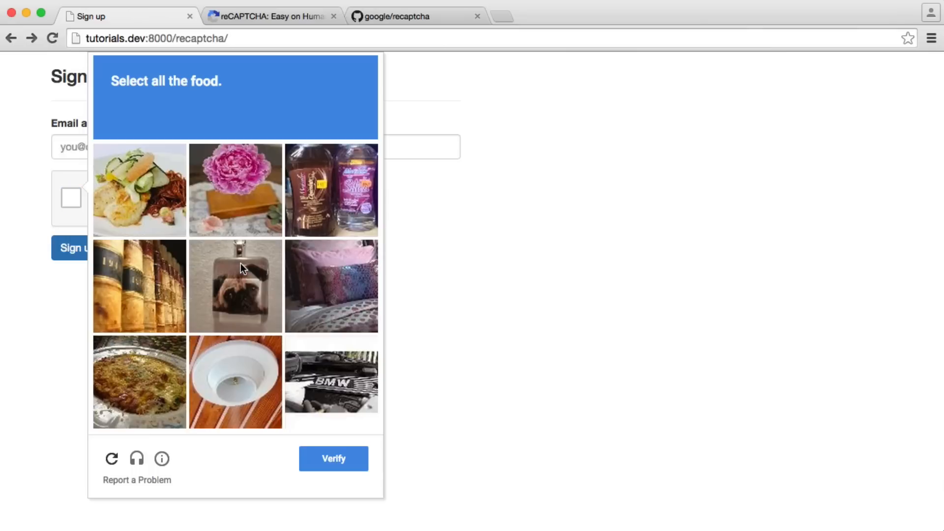
pyautogui.click(139, 190)
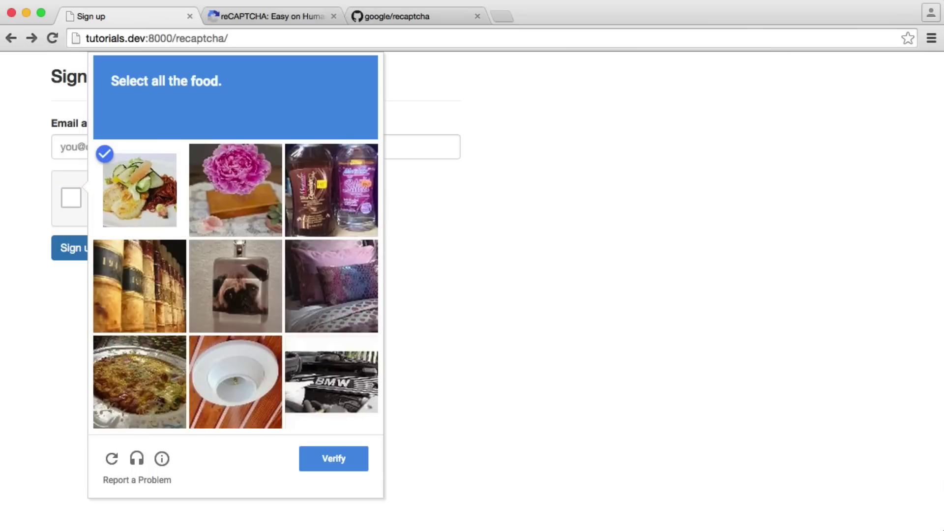
pyautogui.click(138, 382)
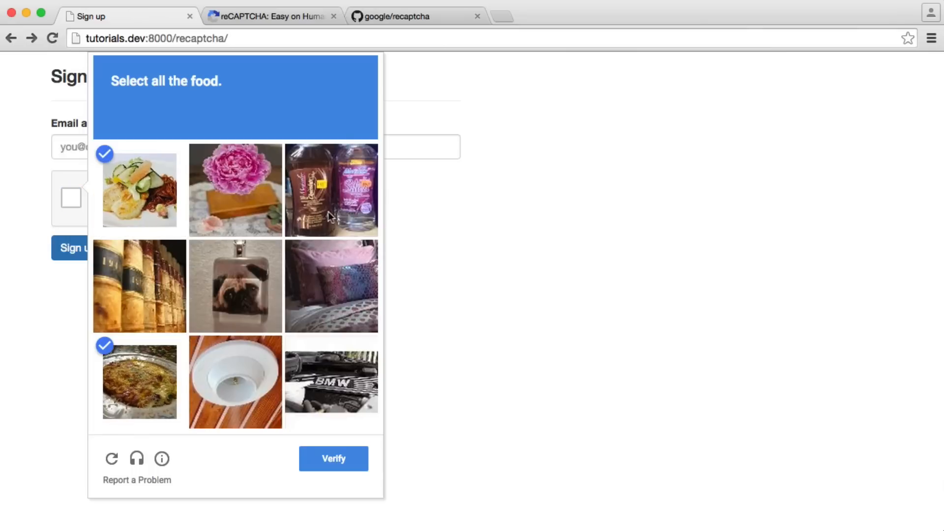
pyautogui.moveTo(332, 445)
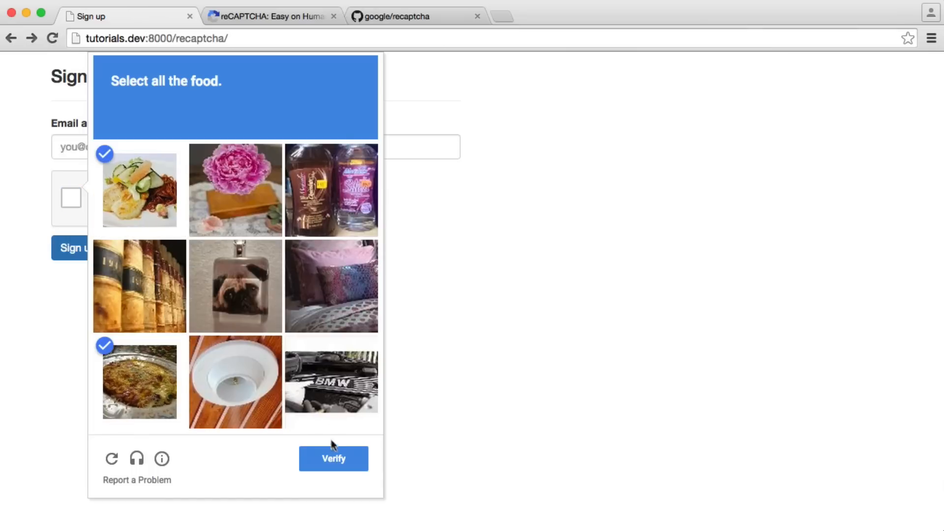
pyautogui.click(333, 458)
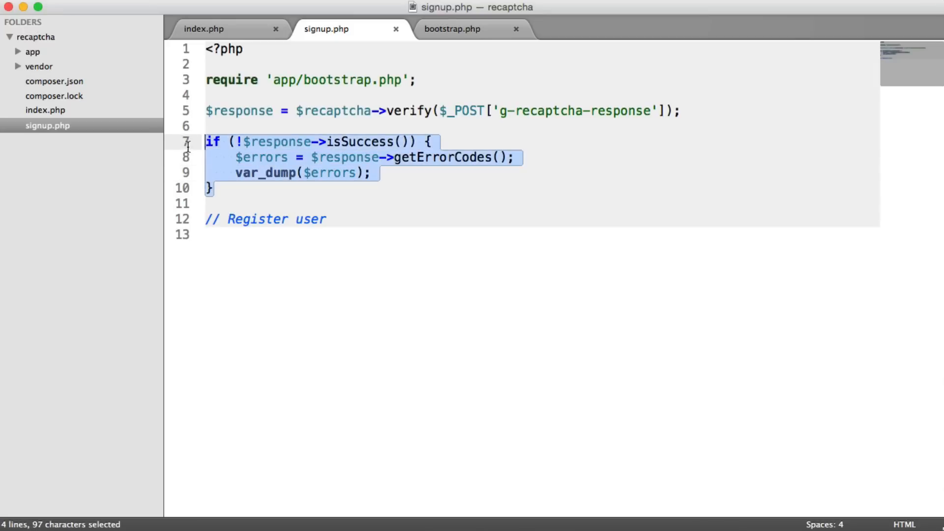
# Submit the solved form to get a blank signup.php page, glancing at the GitHub tab and back
pyautogui.click(254, 188)
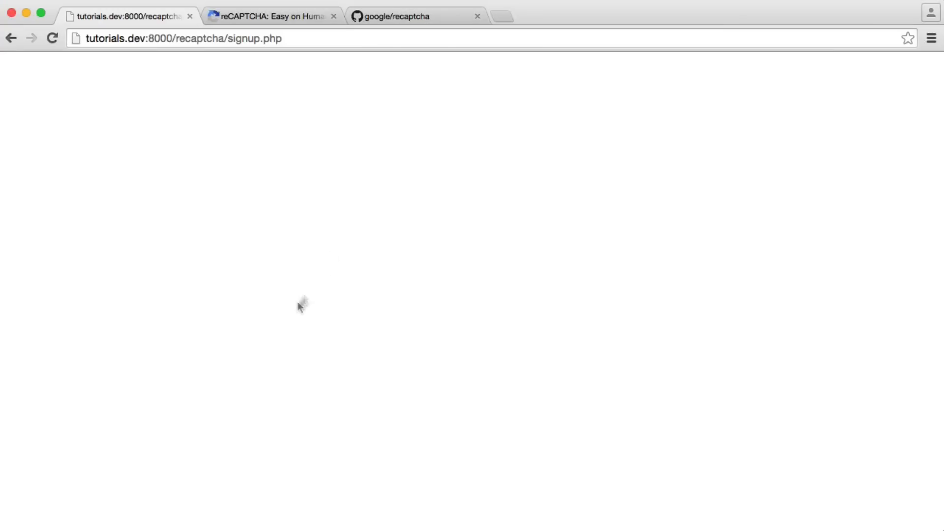
pyautogui.click(414, 17)
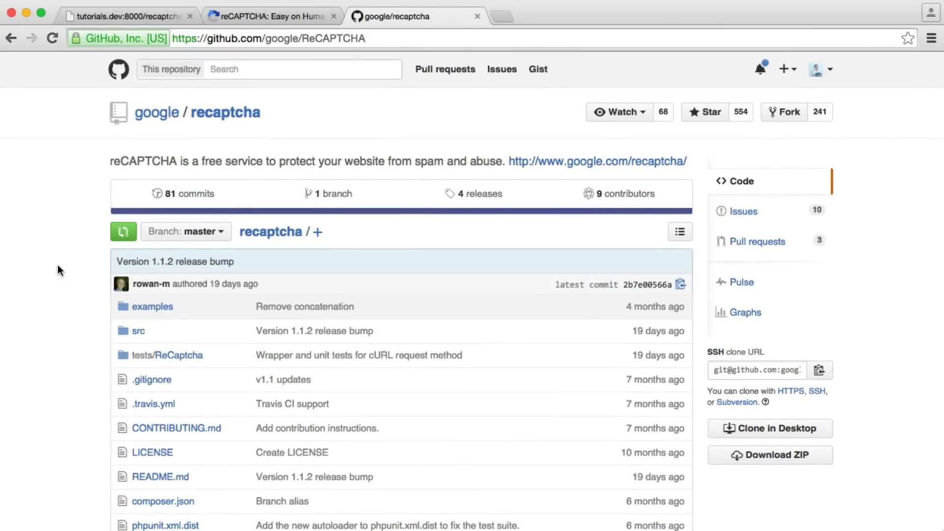
pyautogui.click(127, 17)
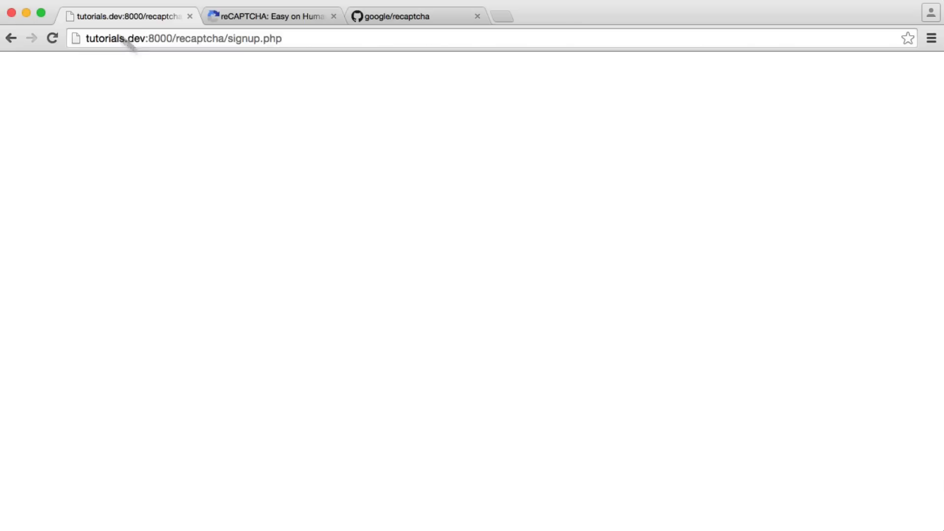